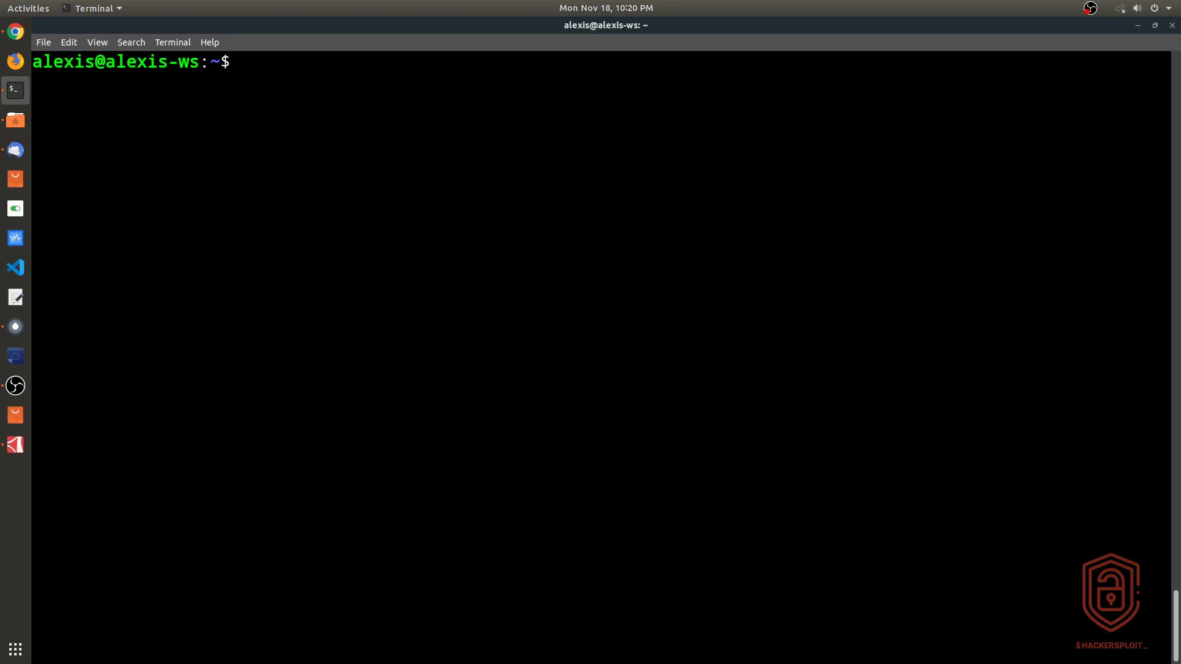
Enter the 'sudo apt-get install tor' command, then clear it without running it
{"action": "type", "text": "sudo"}
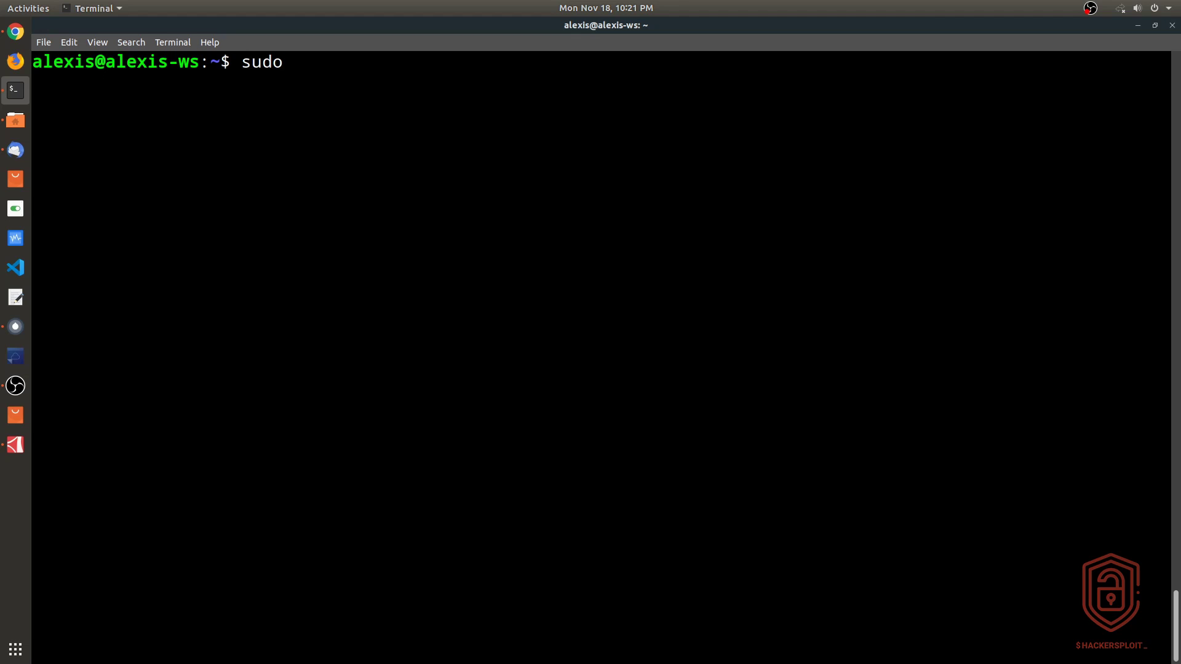
{"action": "type", "text": "apt-get"}
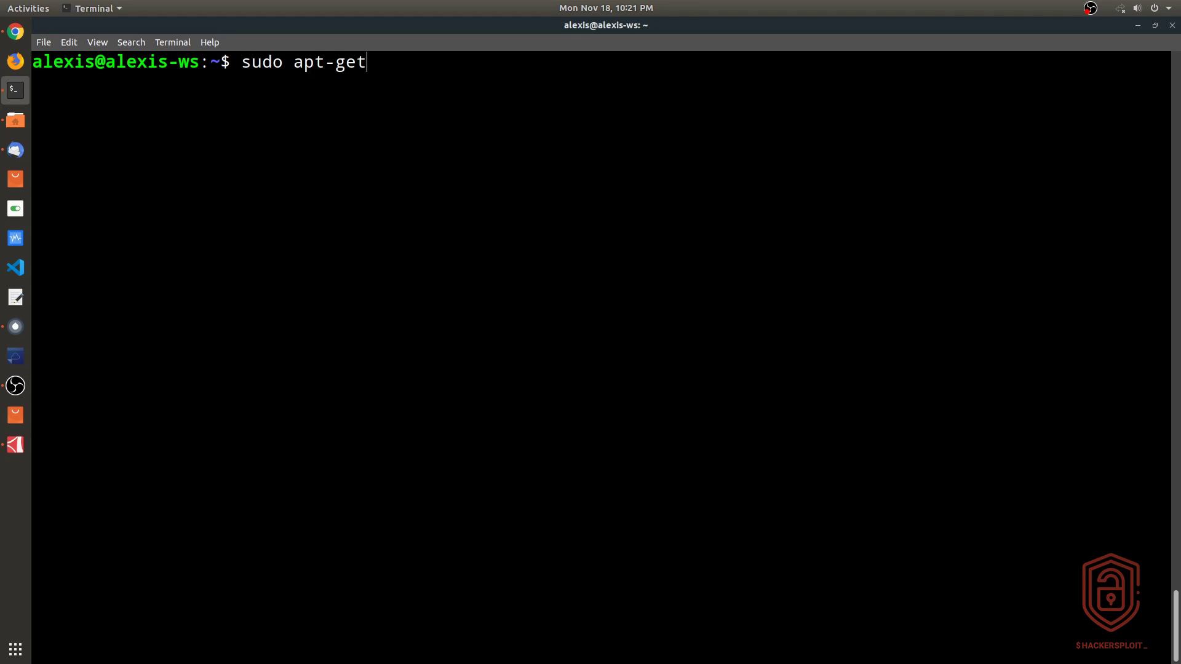
{"action": "type", "text": "ins"}
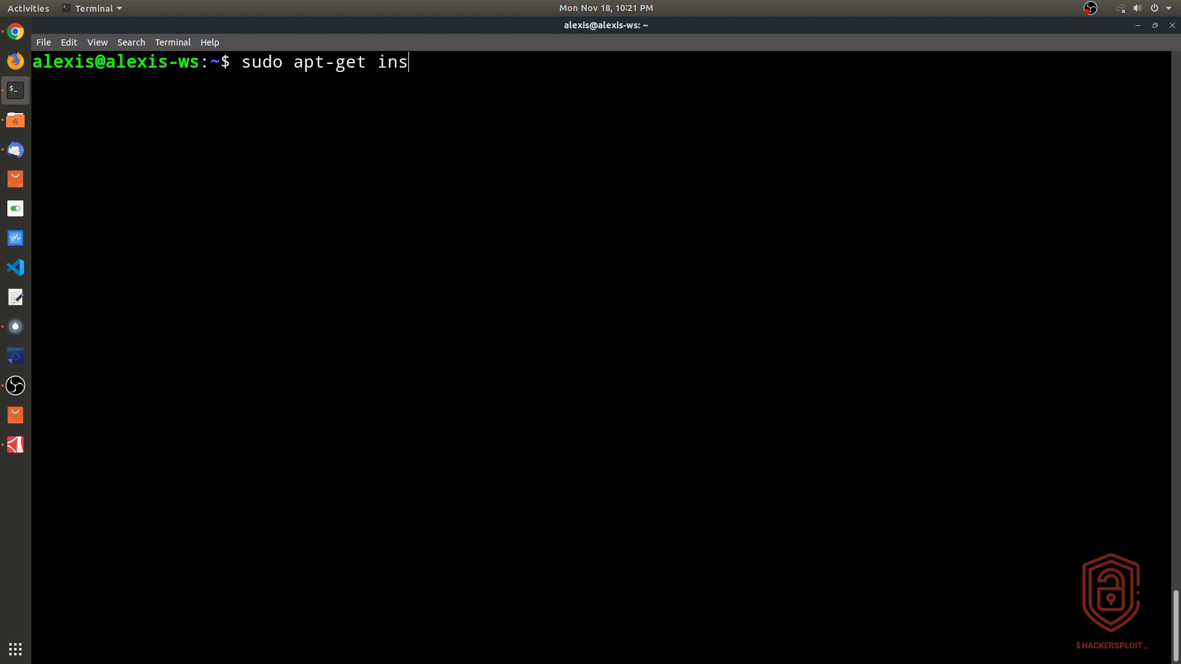
{"action": "type", "text": "tall tor"}
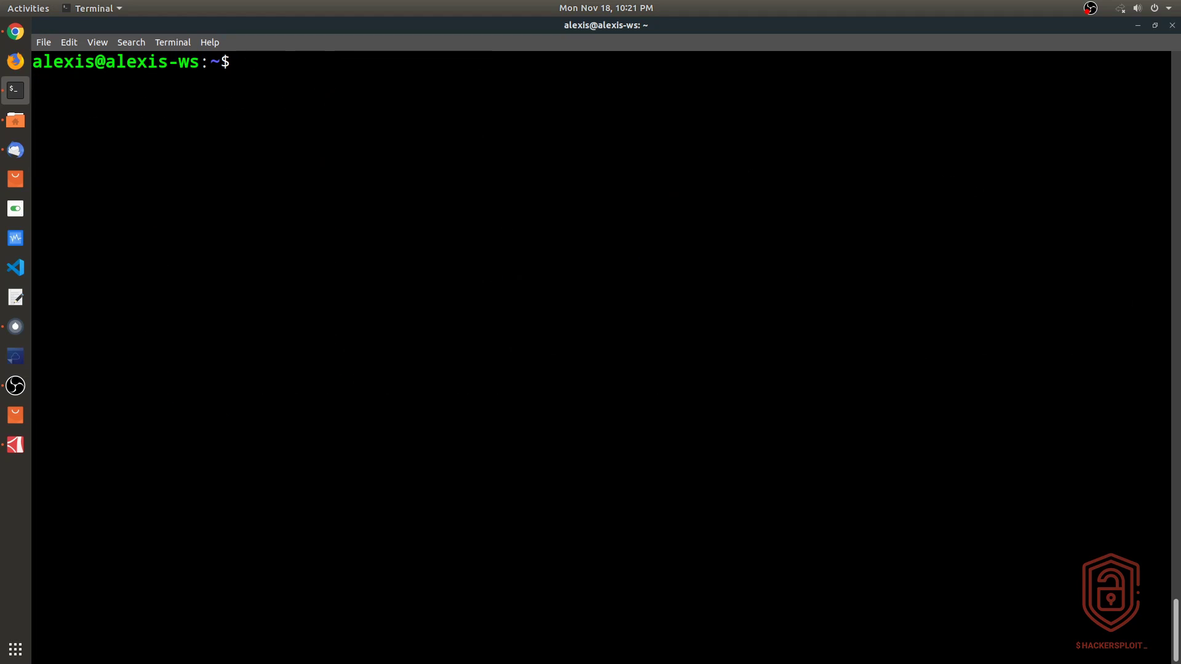
Run whatis tor, highlight its one-line description, then open the tor manual page
{"action": "type", "text": "wha"}
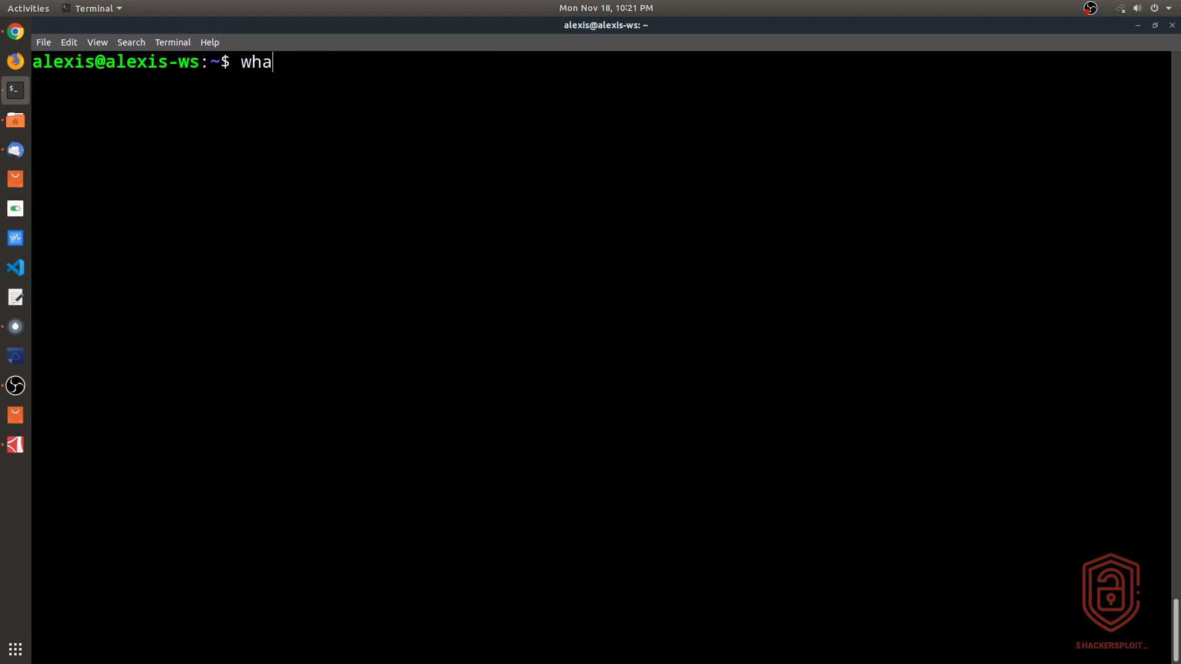
{"action": "type", "text": "tis tor"}
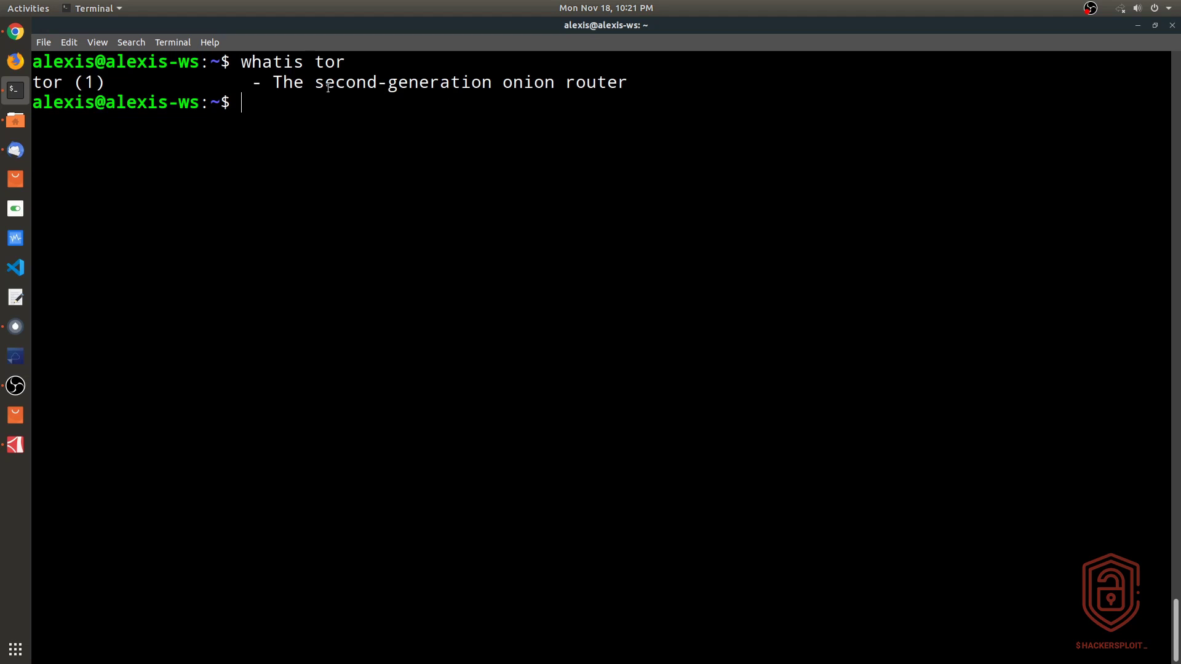
{"action": "left_click_drag", "start_coordinate": [273, 82], "coordinate": [440, 82]}
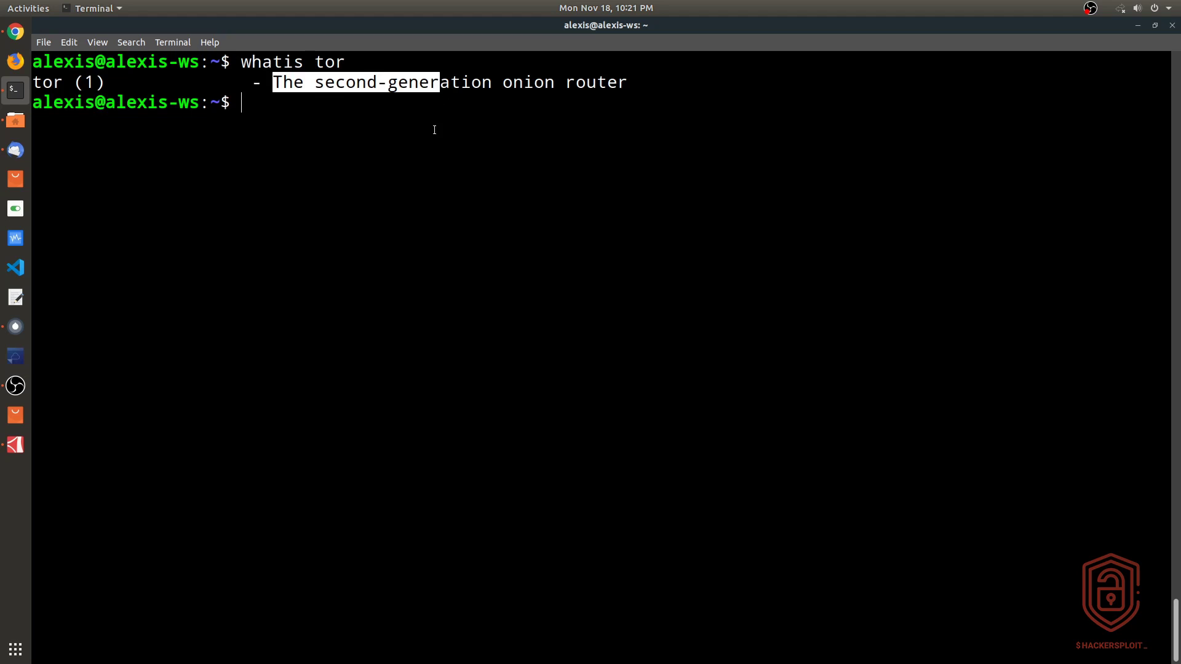
{"action": "type", "text": "whatis to"}
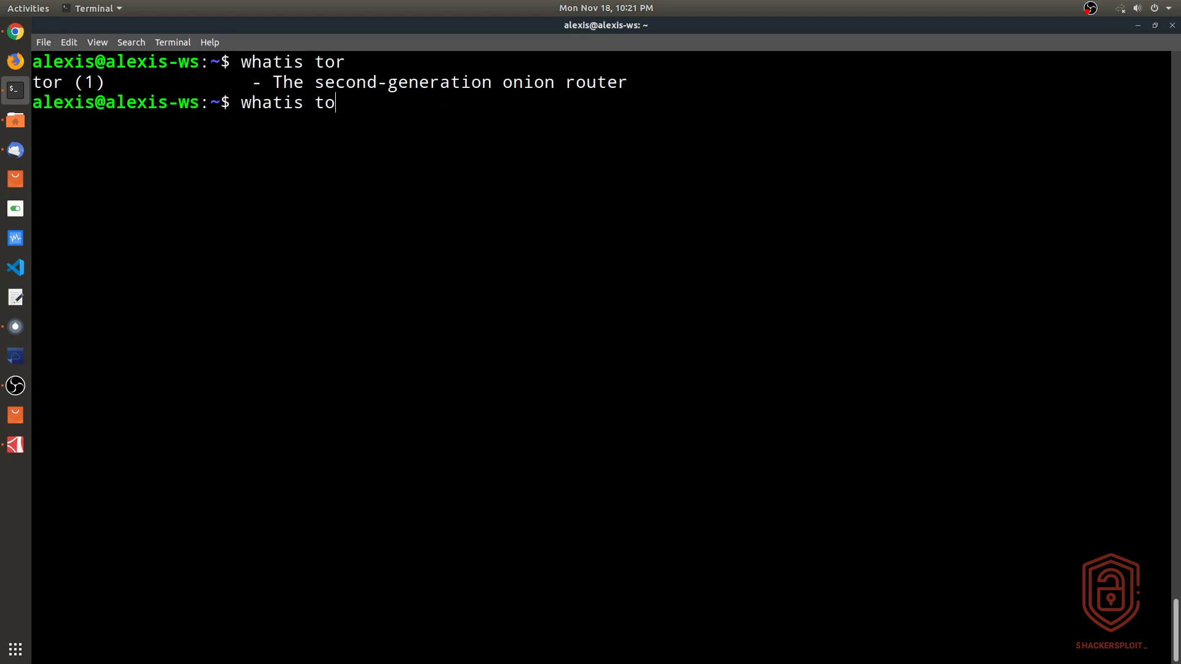
{"action": "type", "text": "man t"}
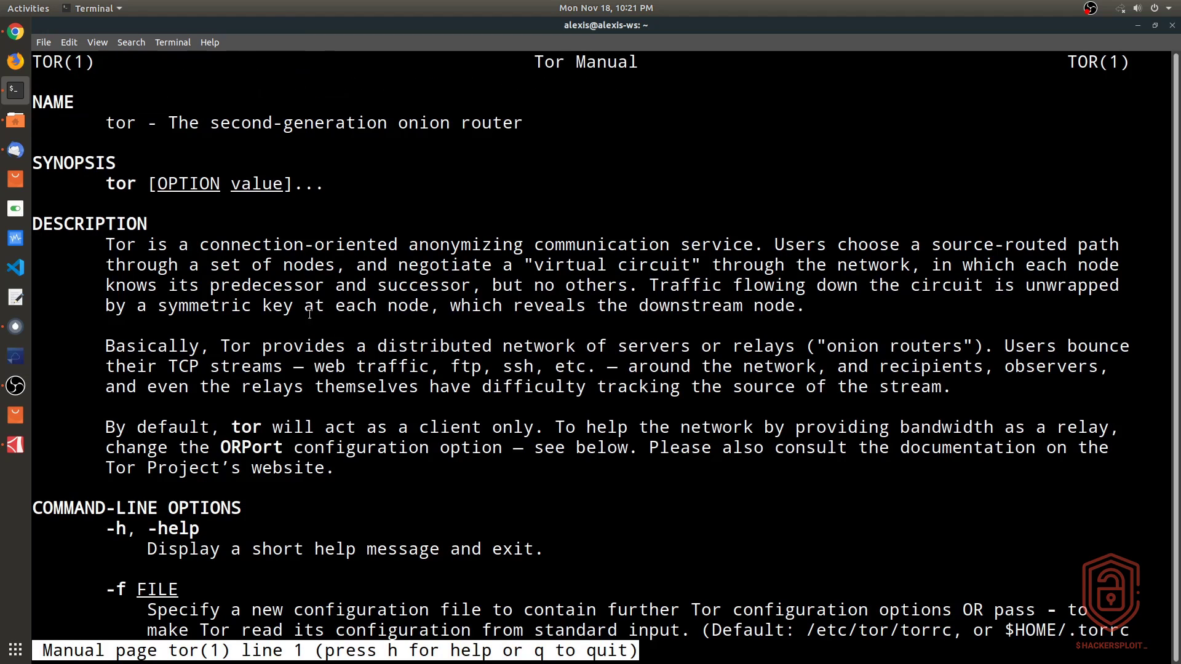
{"action": "mouse_move", "coordinate": [215, 279]}
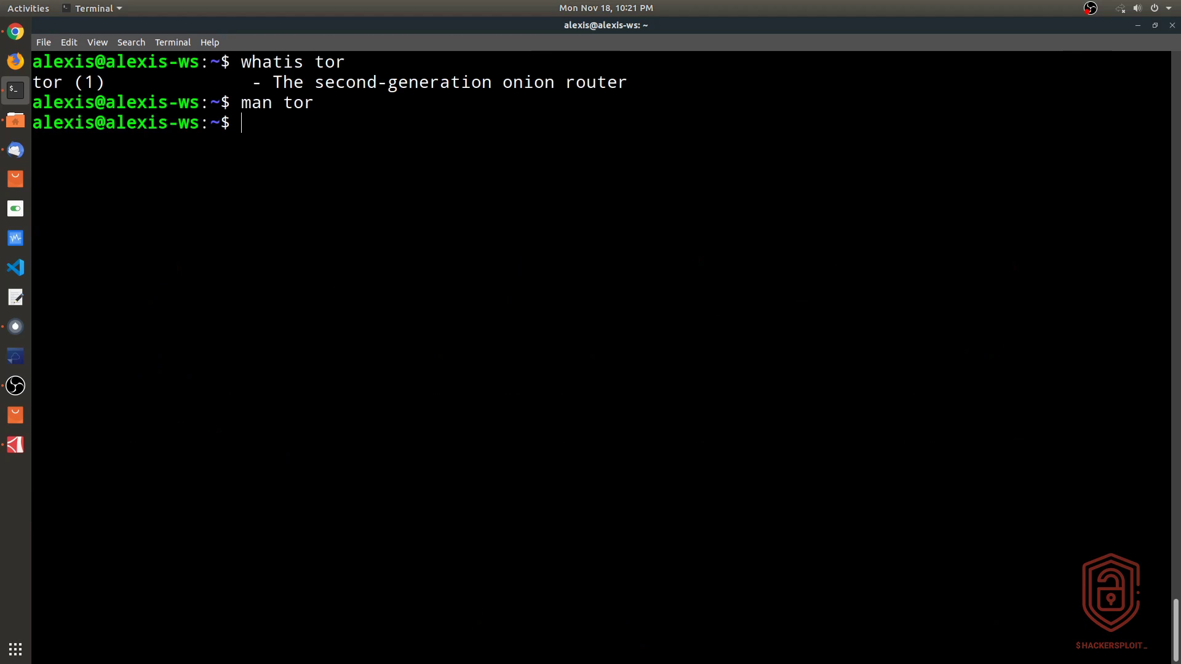
Start the Tor service with sudo systemctl start tor, autocompleting the service name
{"action": "type", "text": "sudo"}
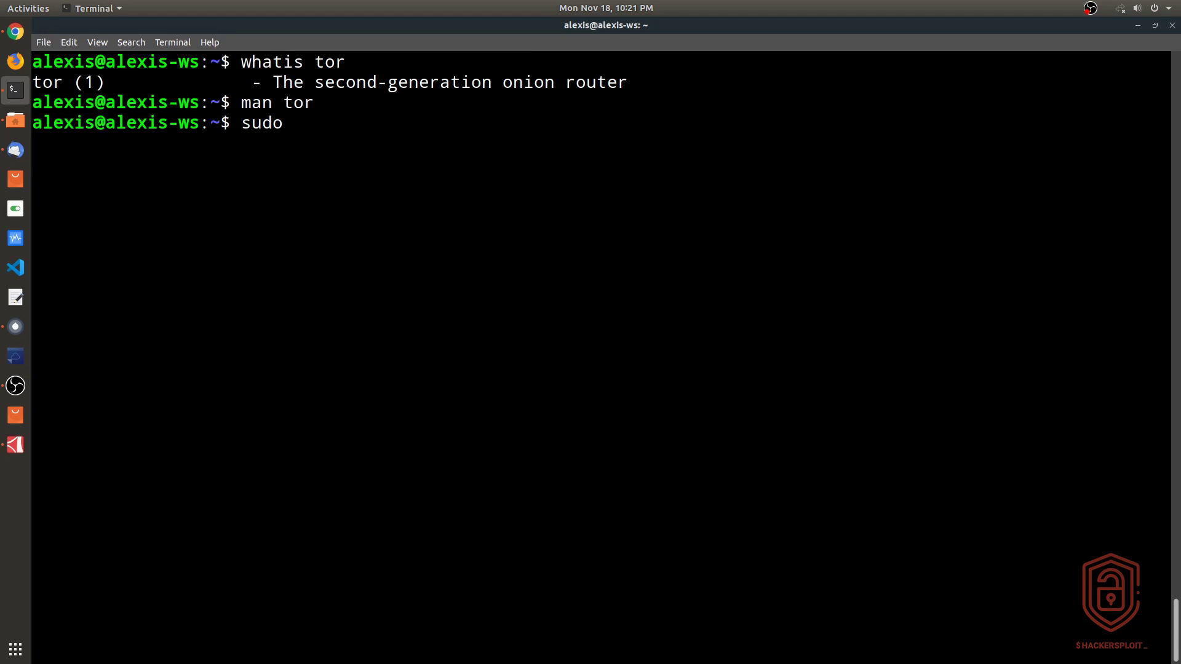
{"action": "type", "text": "systemc"}
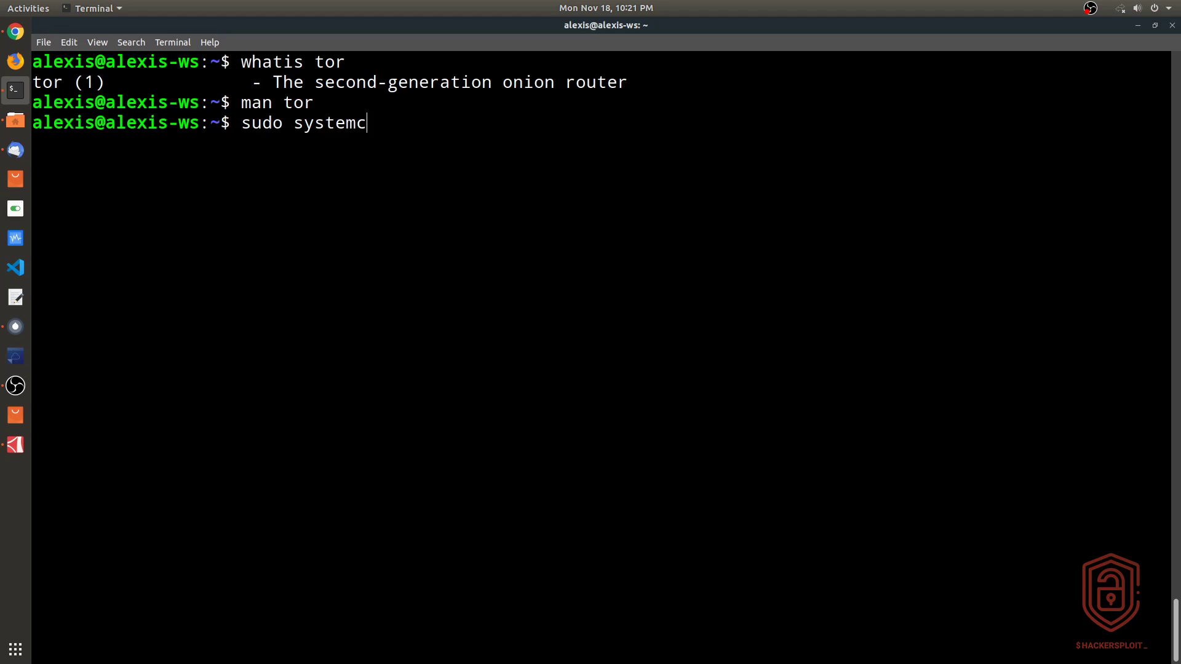
{"action": "type", "text": "tl"}
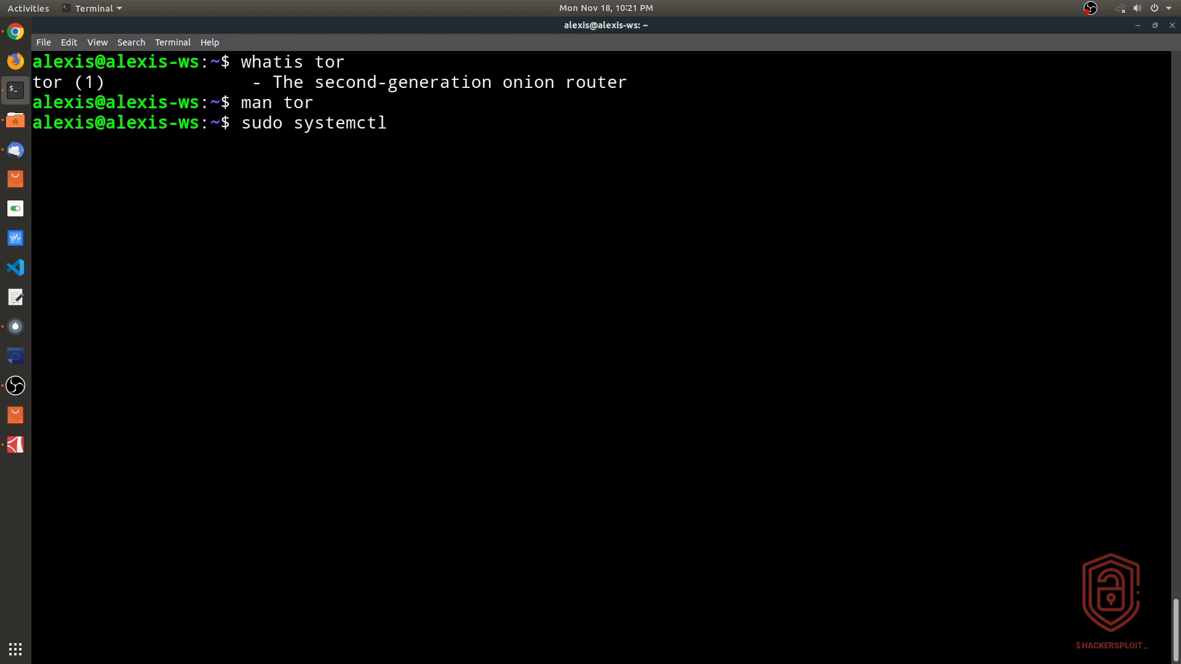
{"action": "type", "text": "start"}
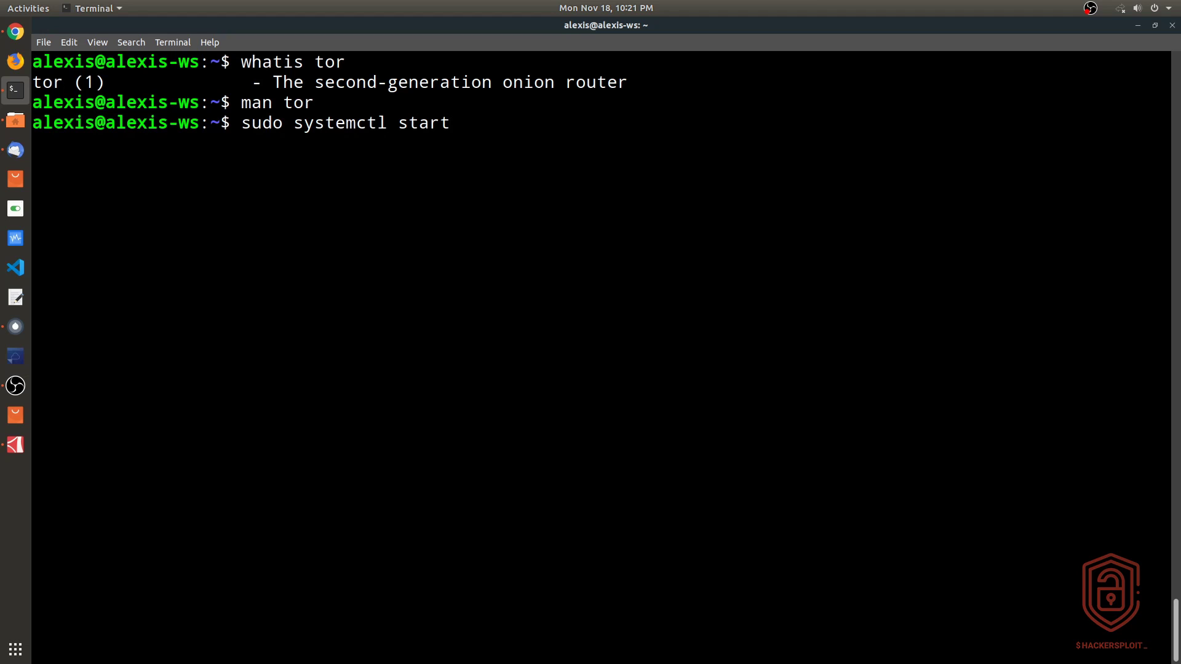
{"action": "type", "text": "tor"}
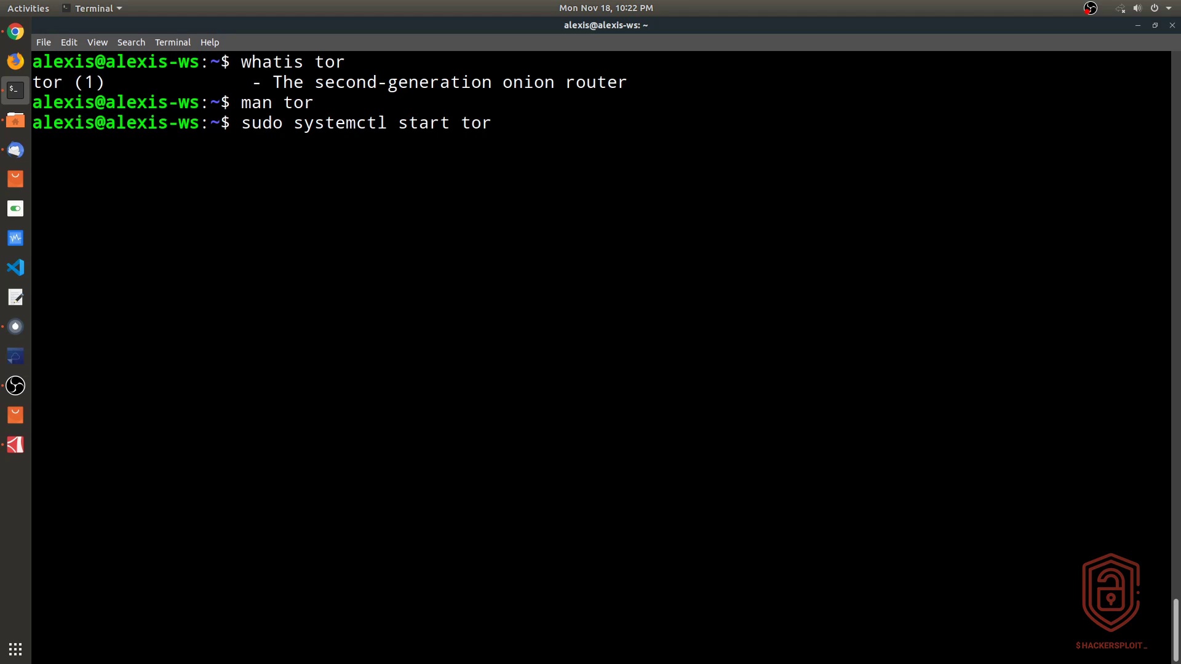
{"action": "type", "text": "@"}
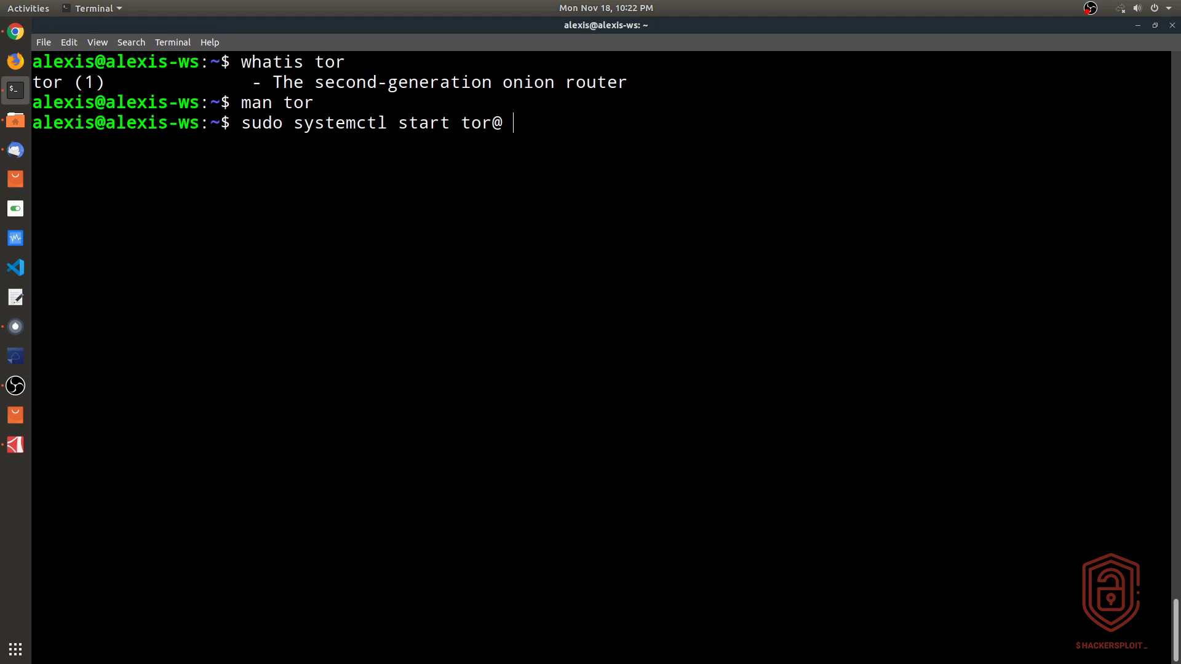
{"action": "key", "text": "Tab"}
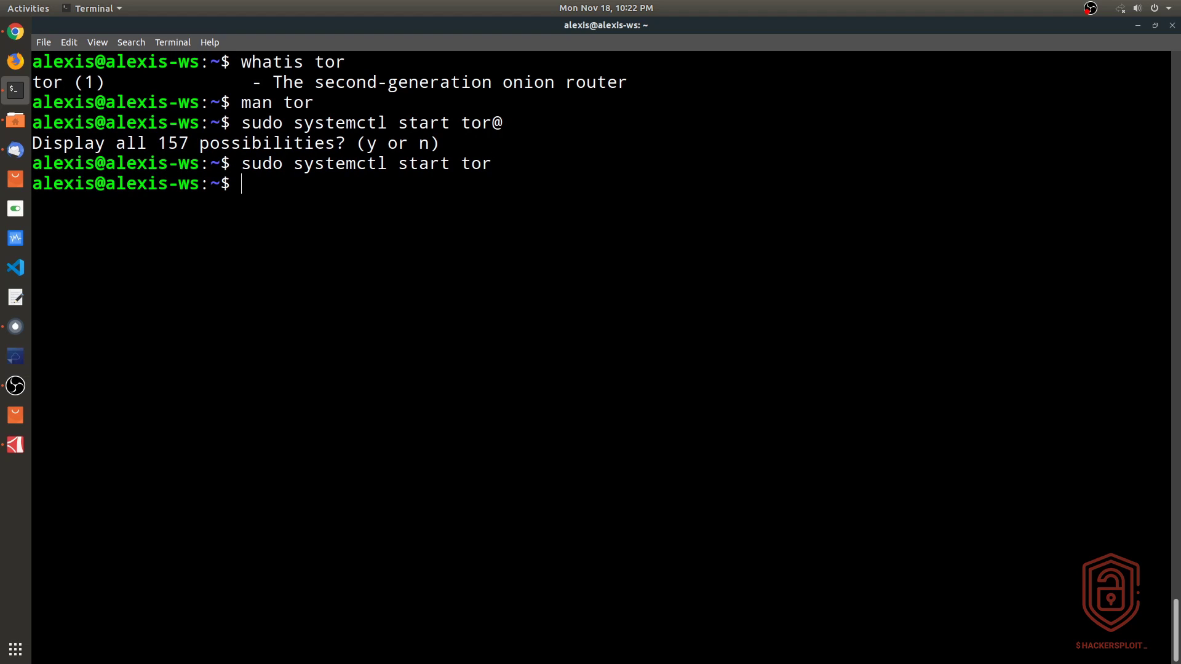
Show the Tor service status and highlight the tor.service name and status line
{"action": "type", "text": "sudo systemctl st"}
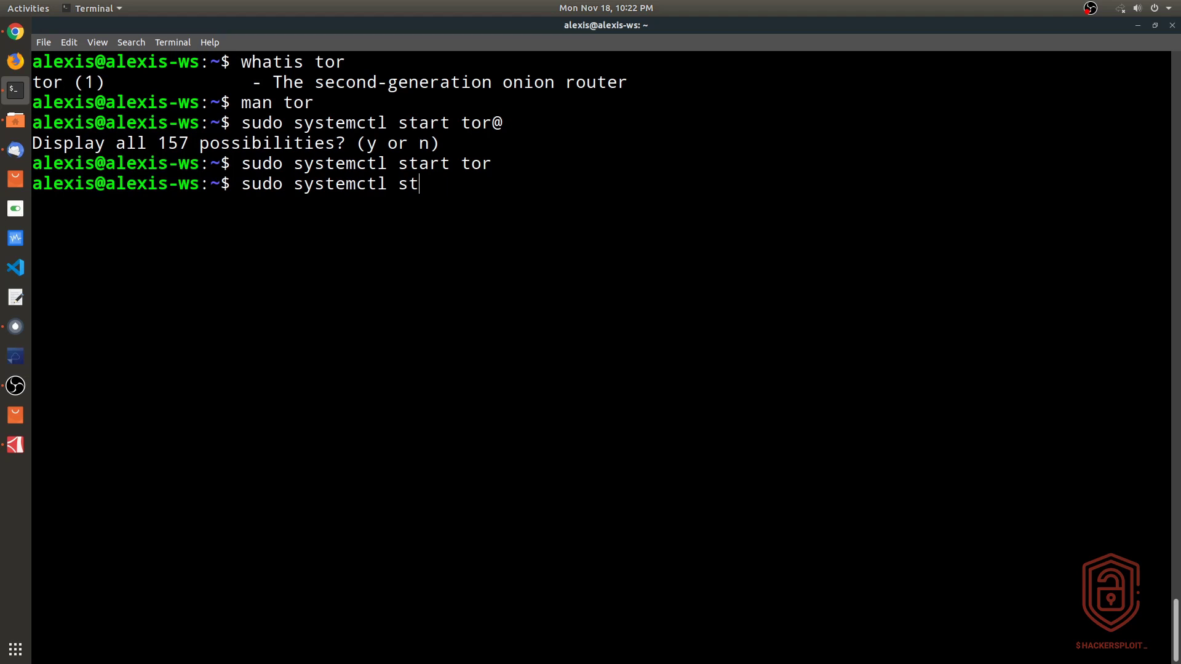
{"action": "type", "text": "atus tor"}
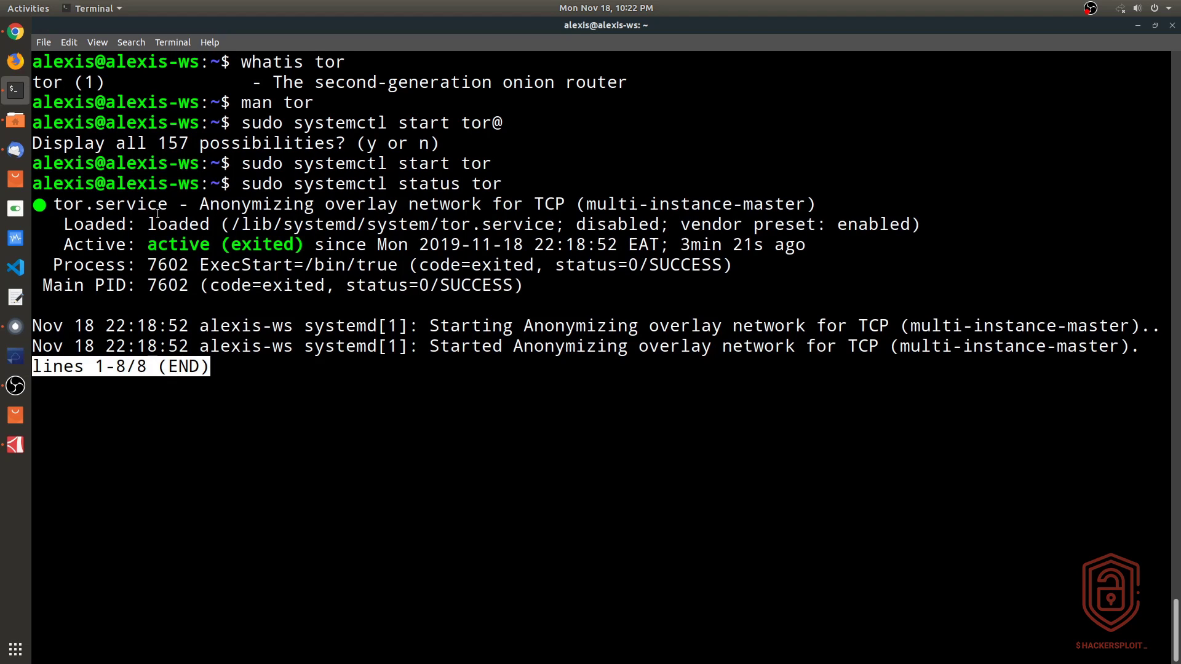
{"action": "double_click", "coordinate": [177, 244]}
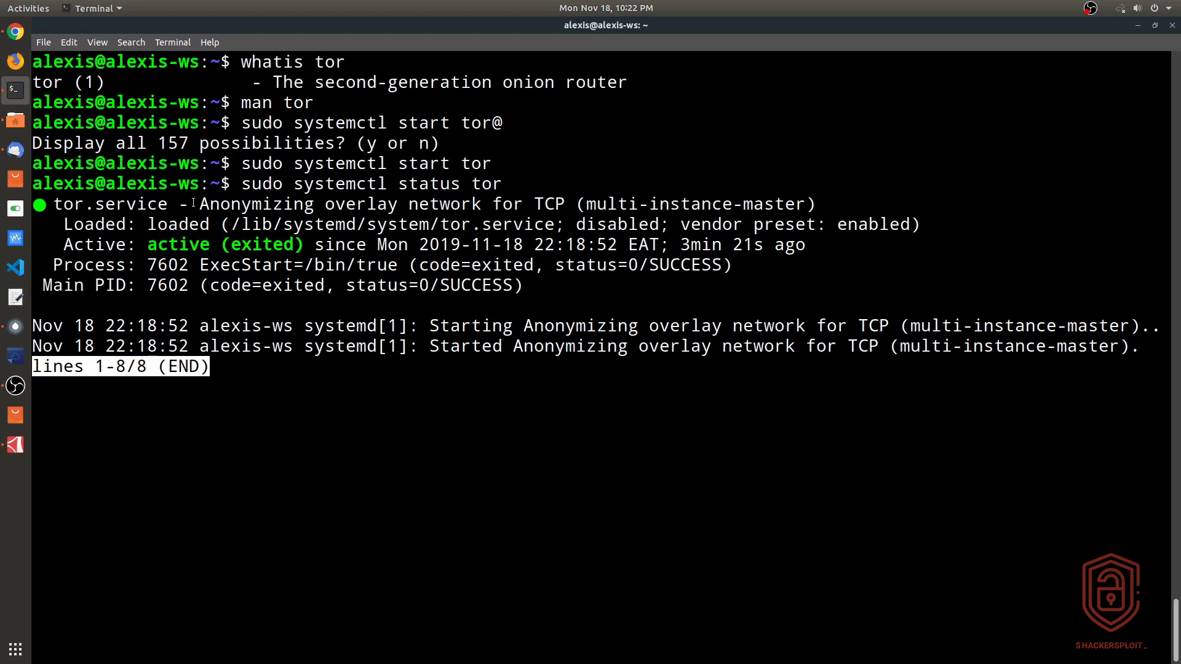
{"action": "left_click_drag", "start_coordinate": [192, 203], "coordinate": [543, 203]}
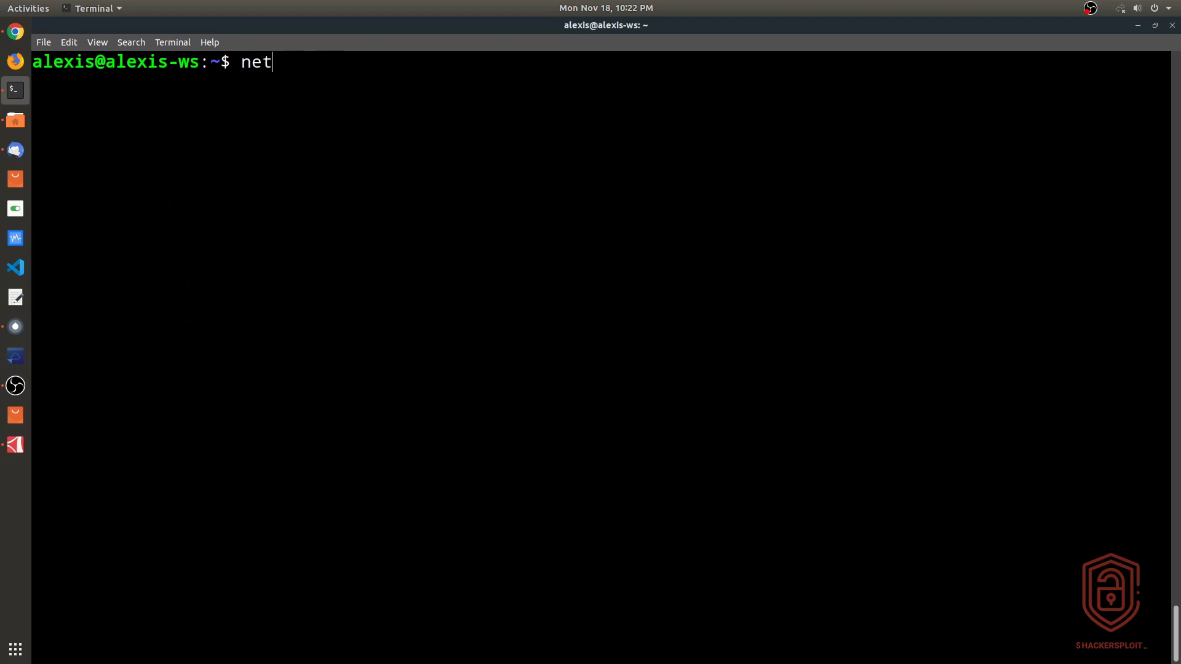
Run netstat -lt filtered for 9050 and highlight the localhost:9050 listening line
{"action": "type", "text": "stat -"}
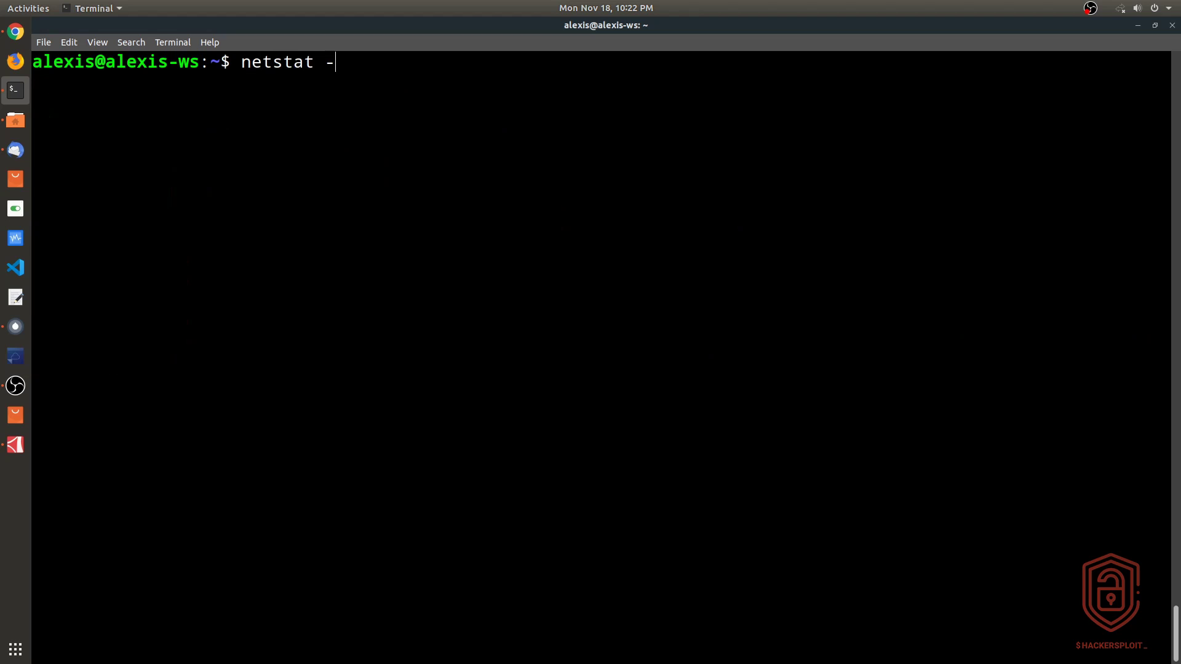
{"action": "type", "text": "lt | grep"}
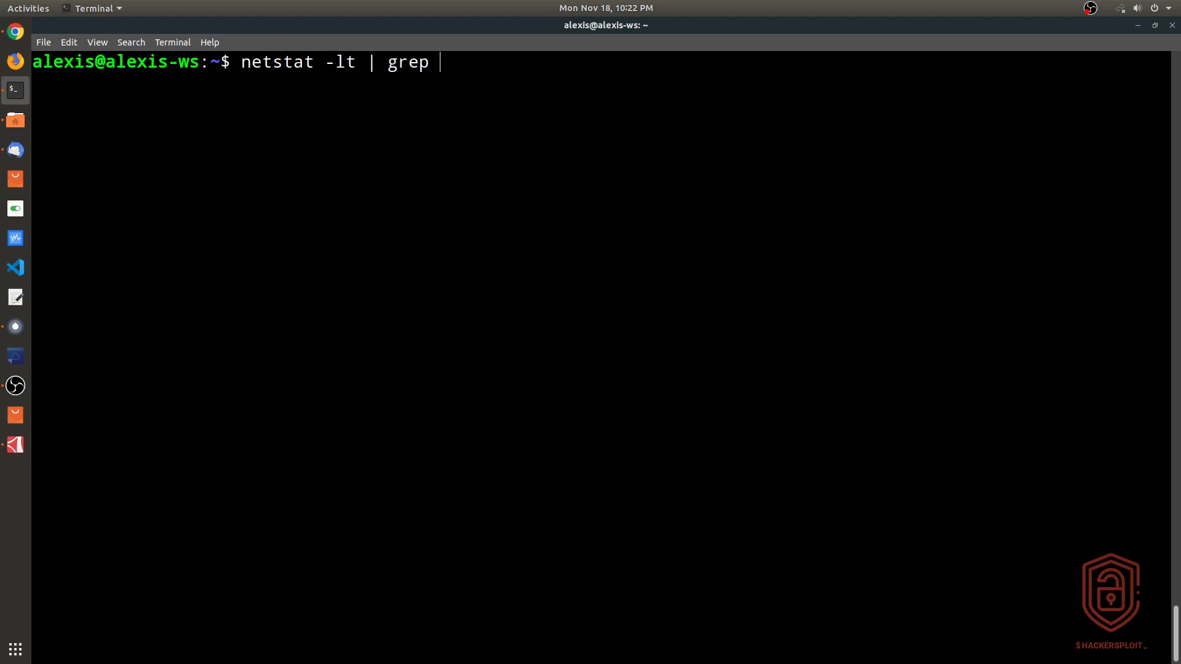
{"action": "type", "text": "9050"}
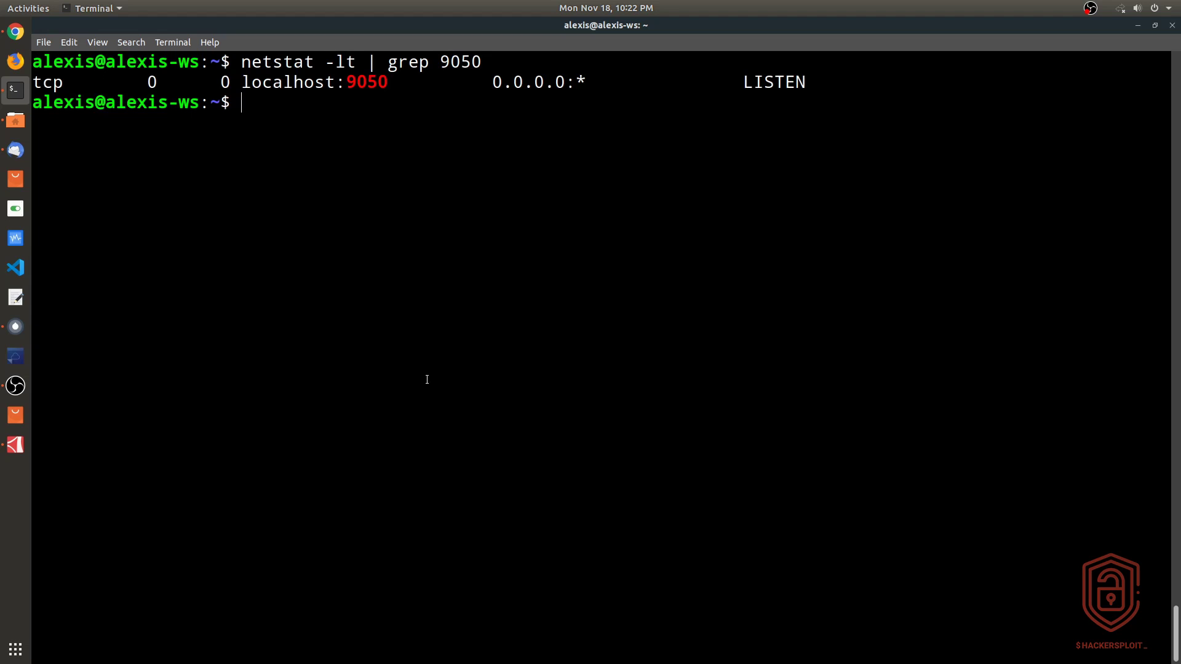
{"action": "triple_click", "coordinate": [301, 82]}
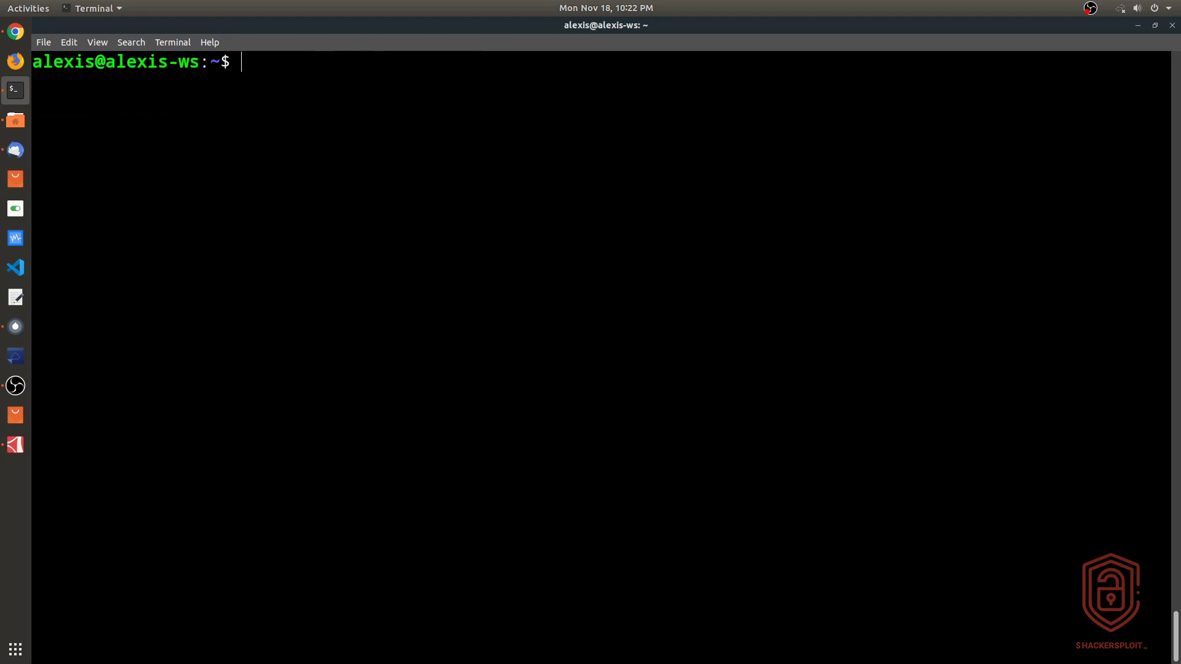
Install proxychains with apt-get, find it already at 3.1-7, and clear the output
{"action": "type", "text": "sudo"}
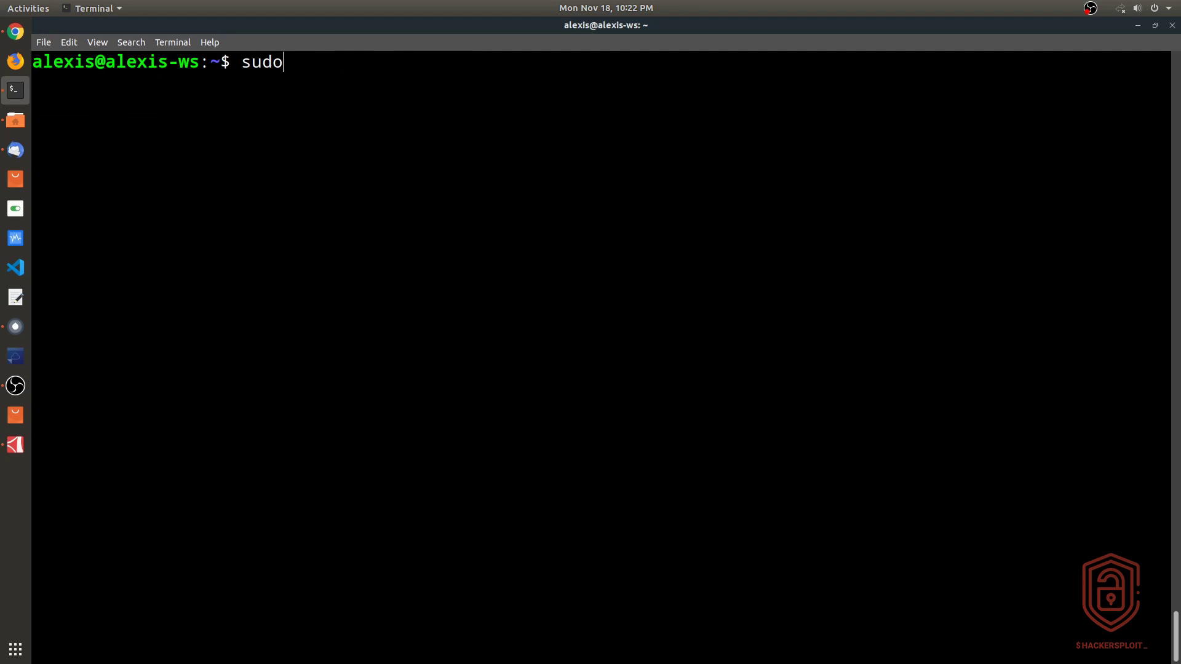
{"action": "type", "text": "apt-get i"}
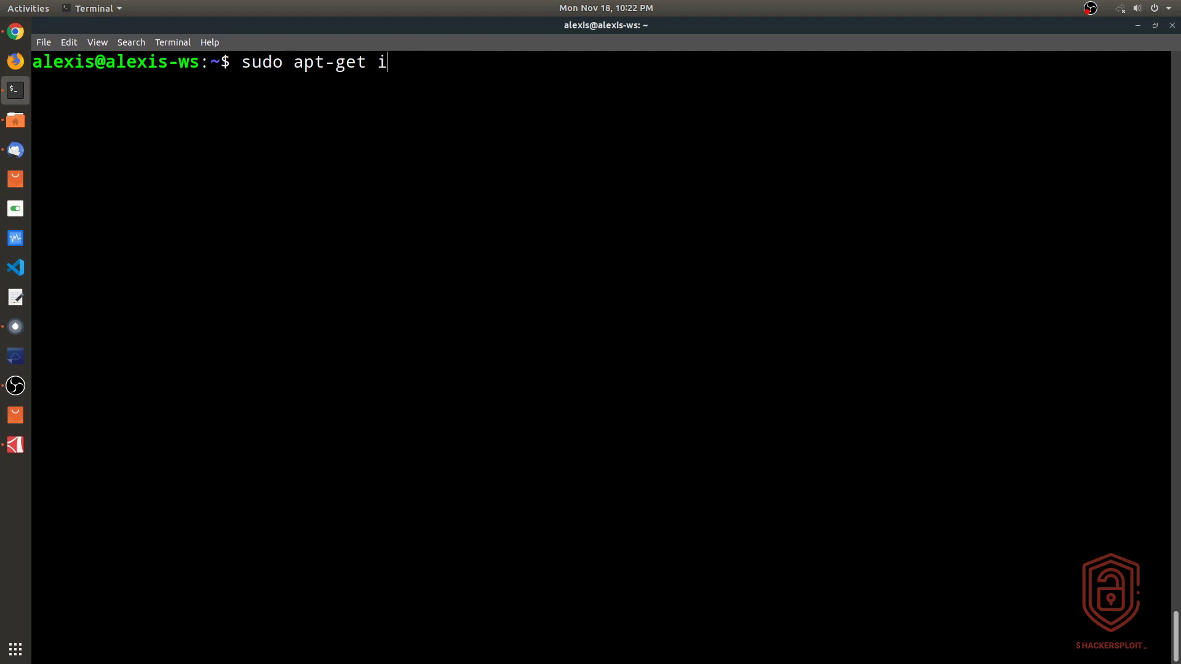
{"action": "type", "text": "nstall proxy"}
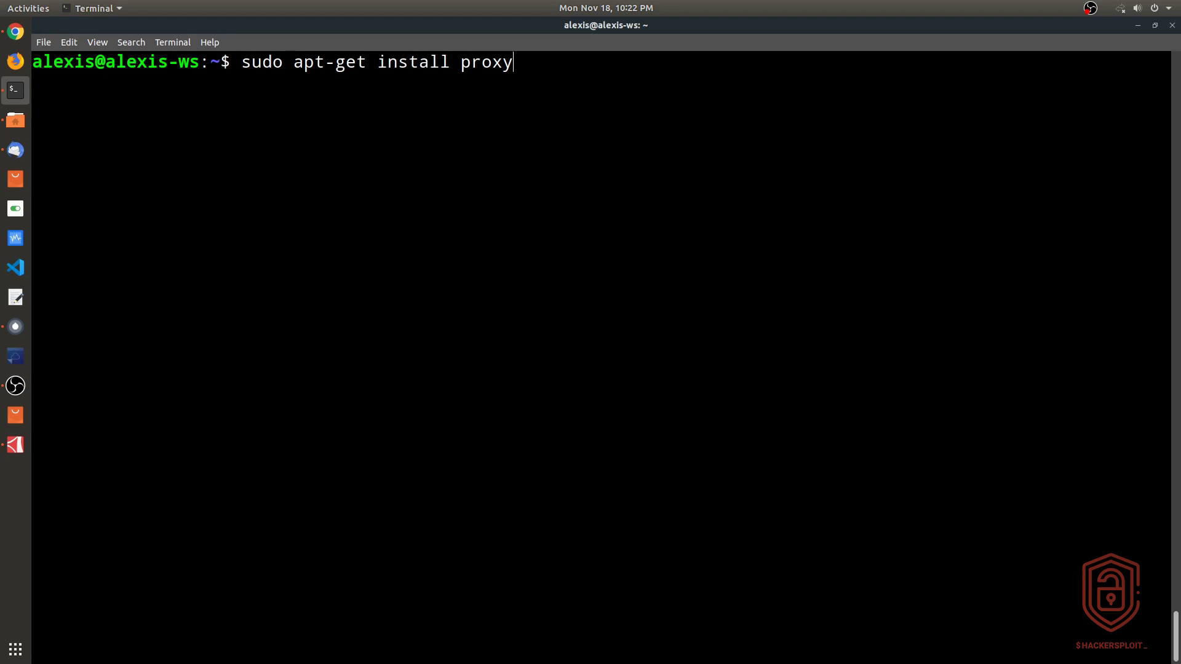
{"action": "type", "text": "chaoi"}
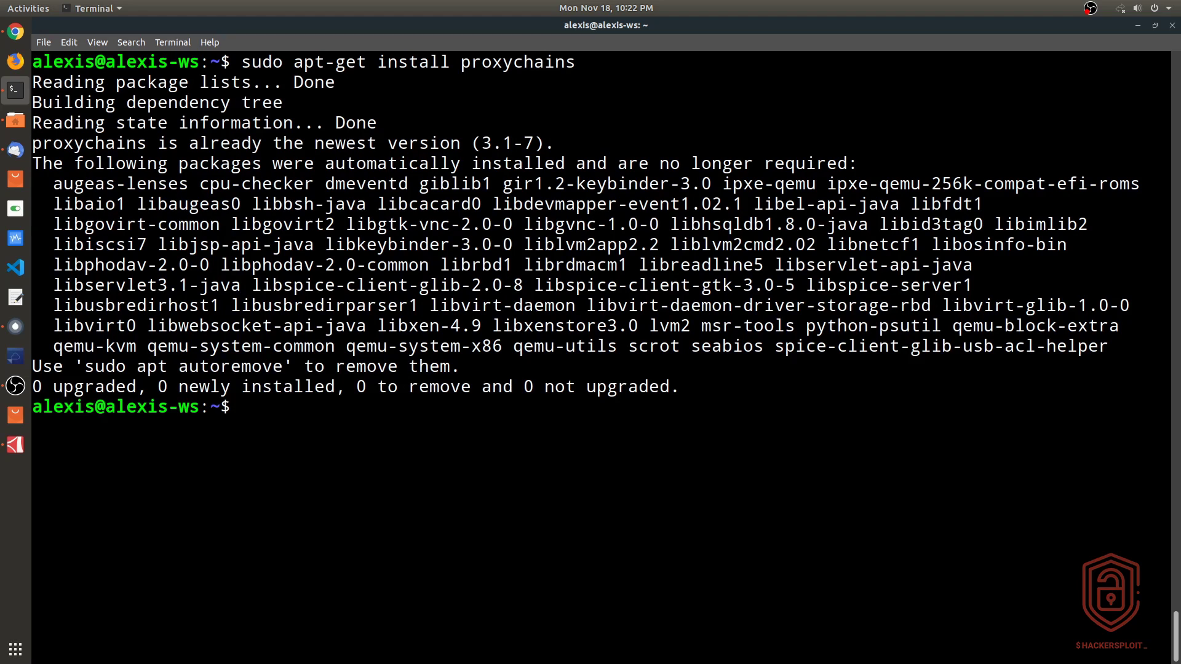
{"action": "key", "text": "ctrl+l"}
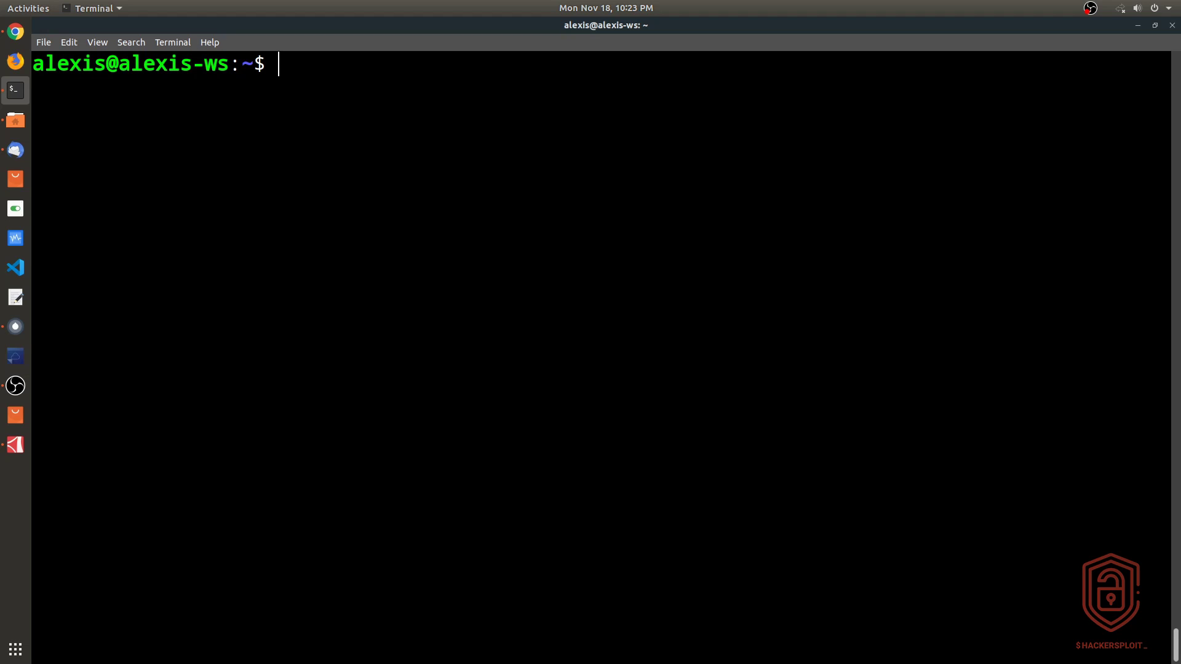
Open /etc/proxychains.conf as root in vim
{"action": "type", "text": "sudo vim /et"}
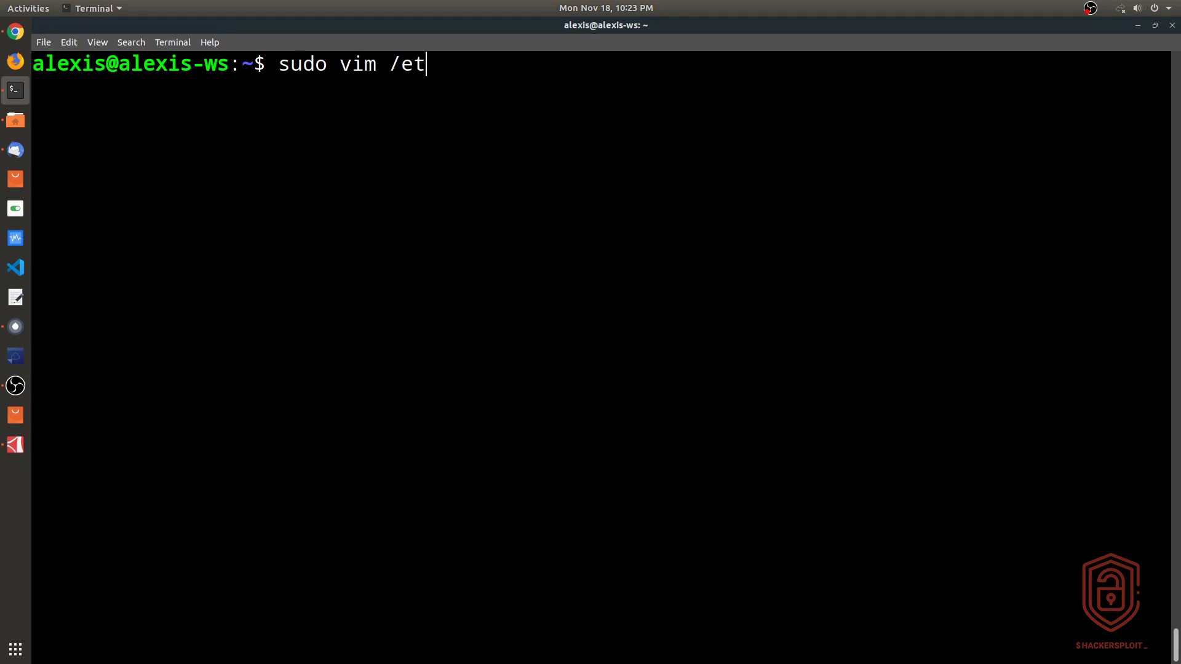
{"action": "type", "text": "c/proxychains.conf"}
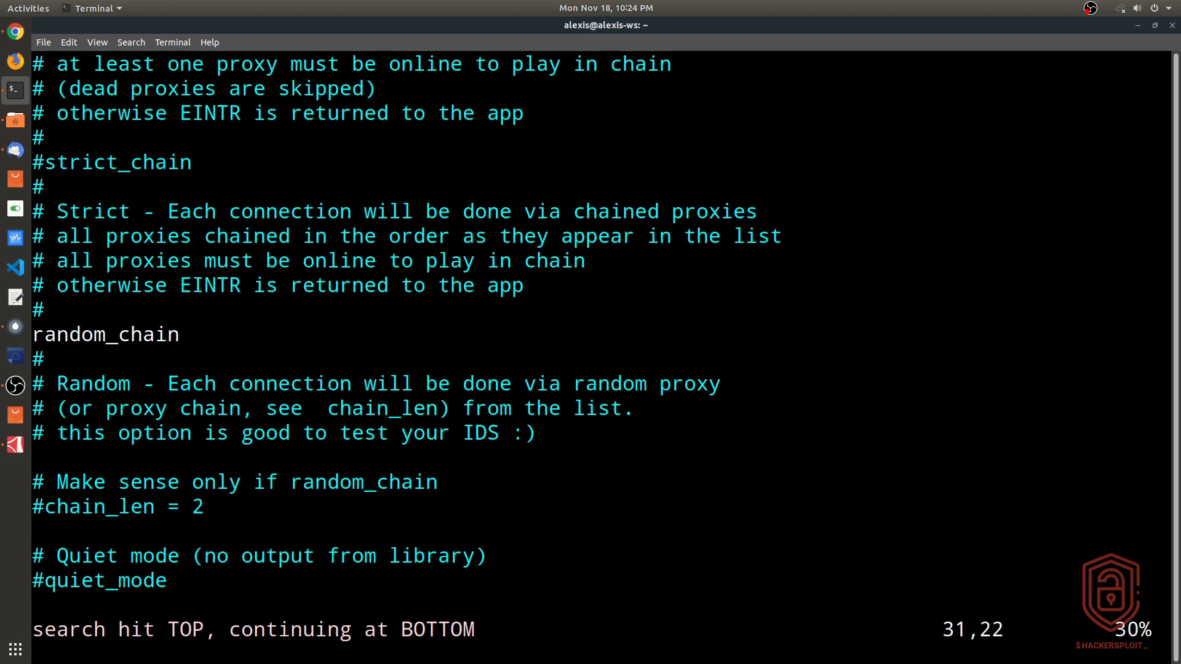
Enter insert mode, move to the uncommented proxy_dns line, and scroll to the ProxyList examples
{"action": "key", "text": "i"}
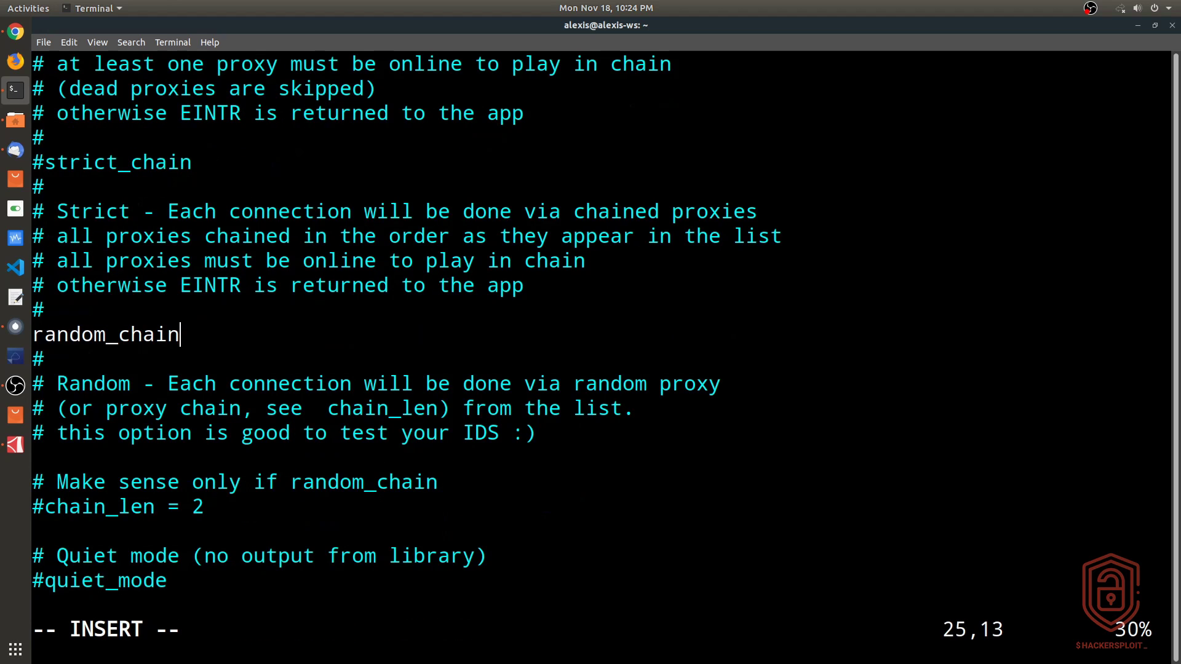
{"action": "key", "text": "Home"}
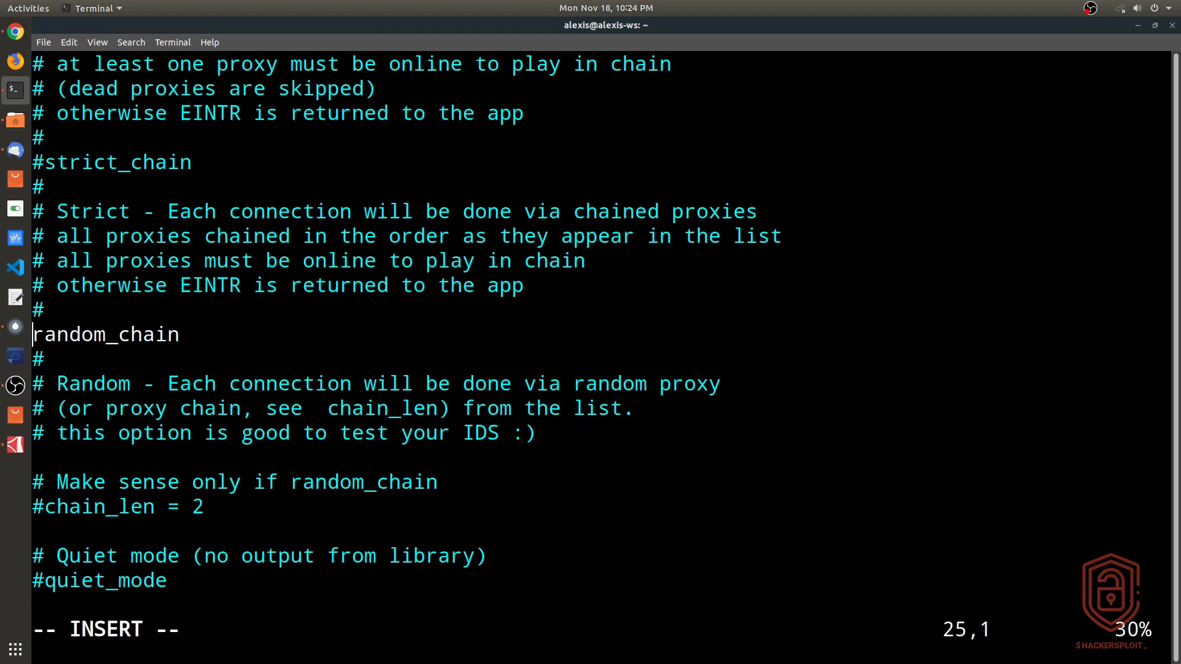
{"action": "key", "text": "Down"}
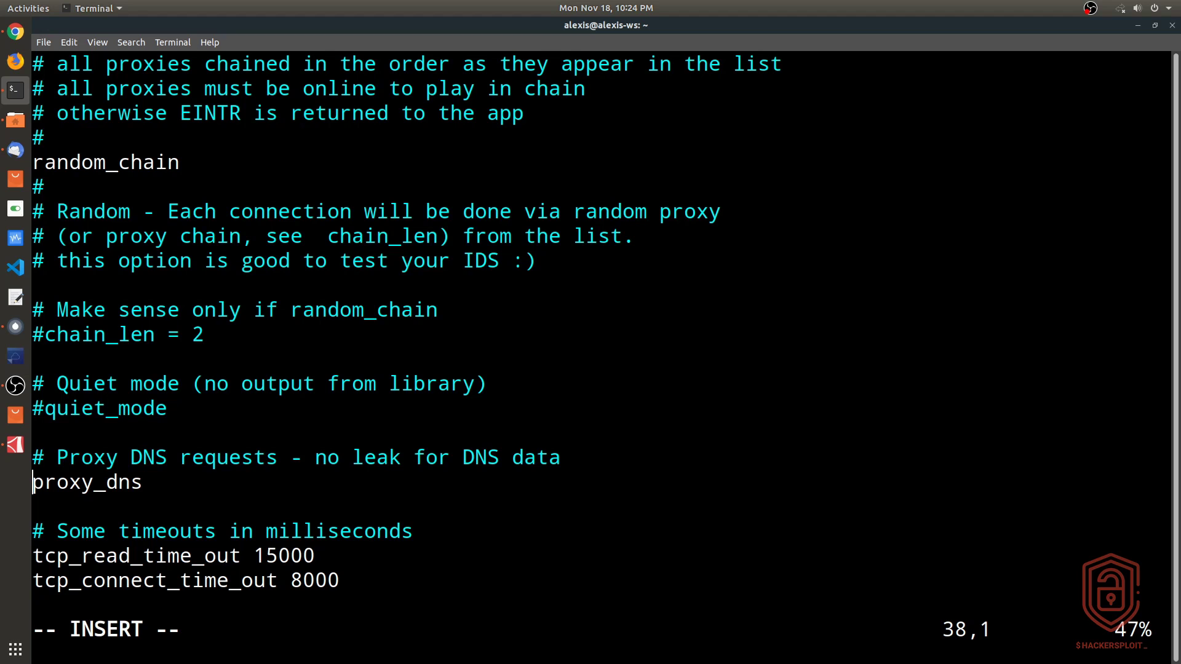
{"action": "scroll", "scroll_direction": "down", "scroll_amount": 3}
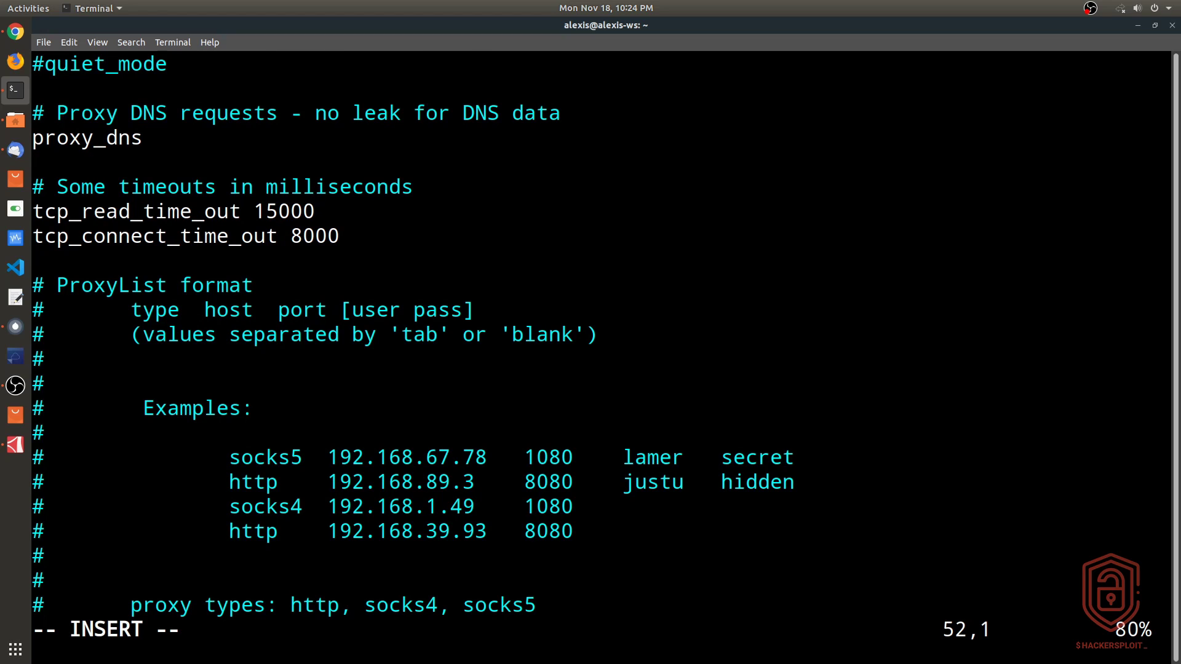
Add a 'socks5 127.0.0.1 9050' entry under ProxyList, correcting a mistyped address
{"action": "scroll", "scroll_direction": "down", "scroll_amount": 3}
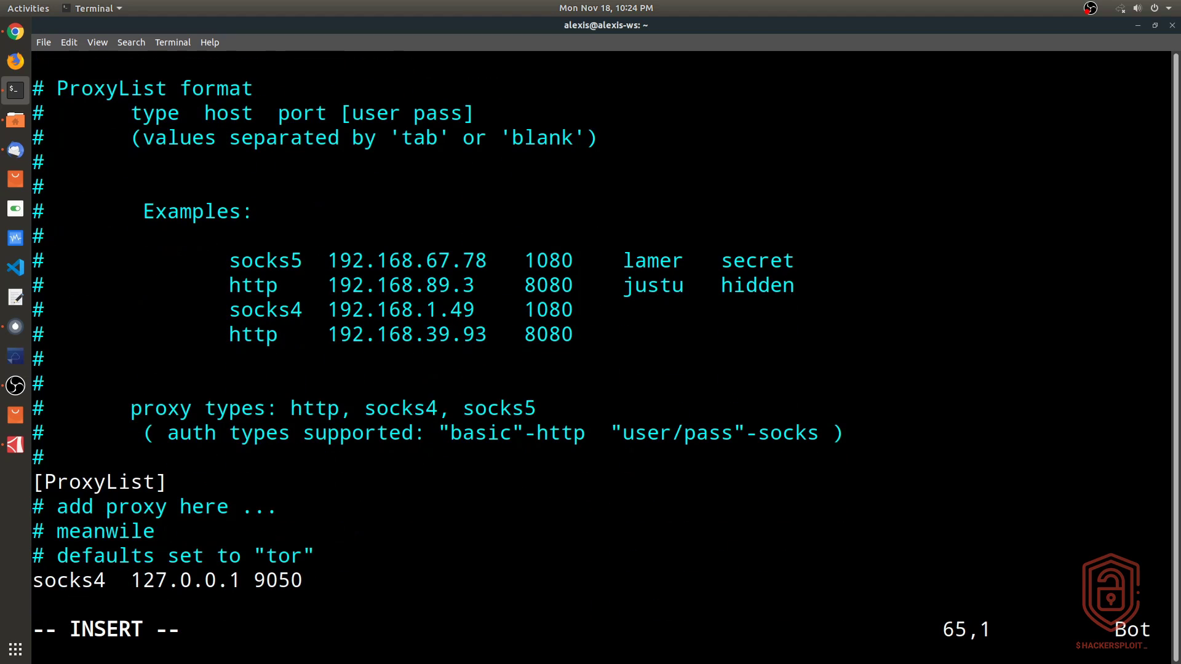
{"action": "type", "text": "socks5  12"}
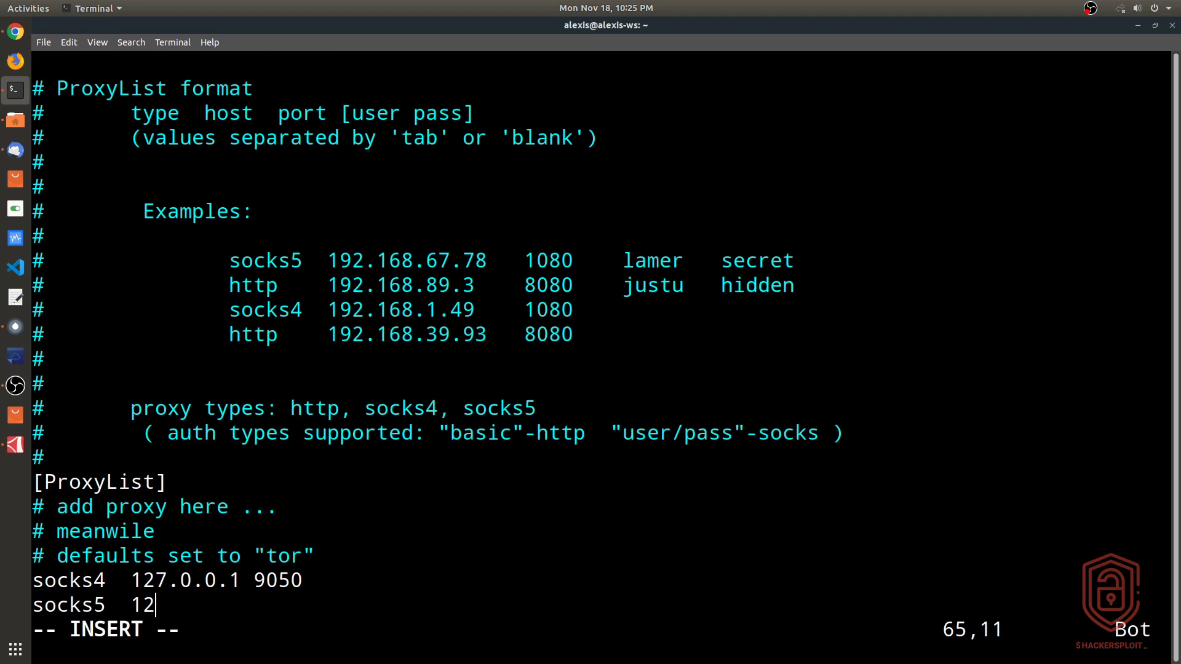
{"action": "type", "text": "70.0"}
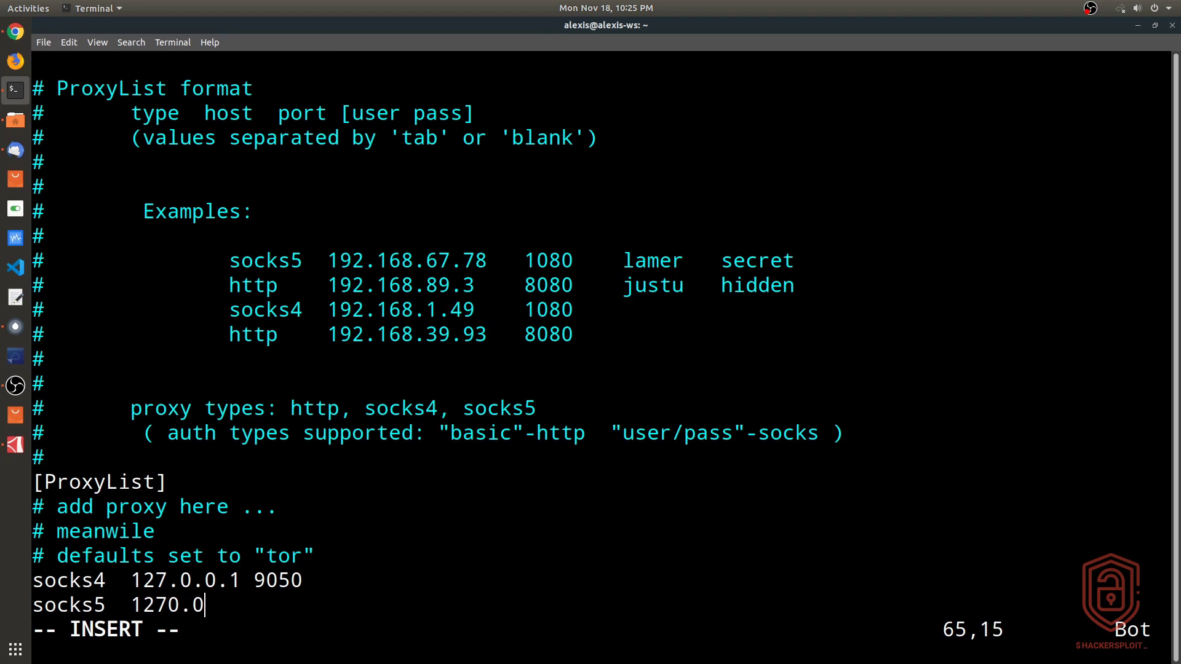
{"action": "key", "text": "BackSpace"}
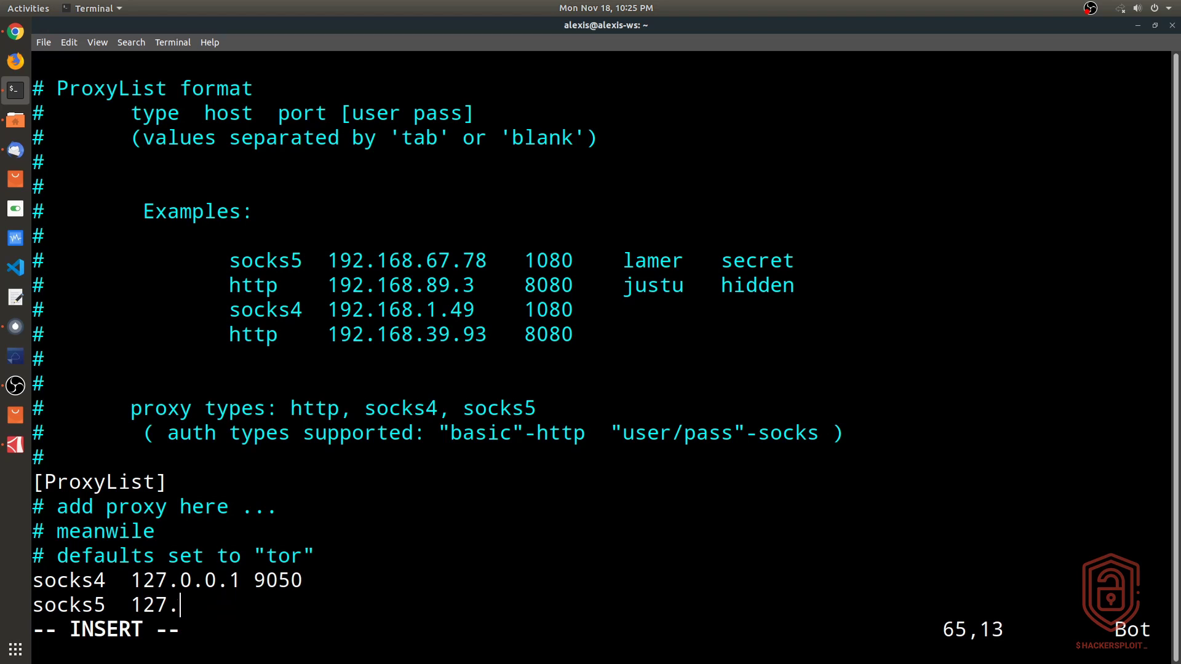
{"action": "type", "text": "0.0.1"}
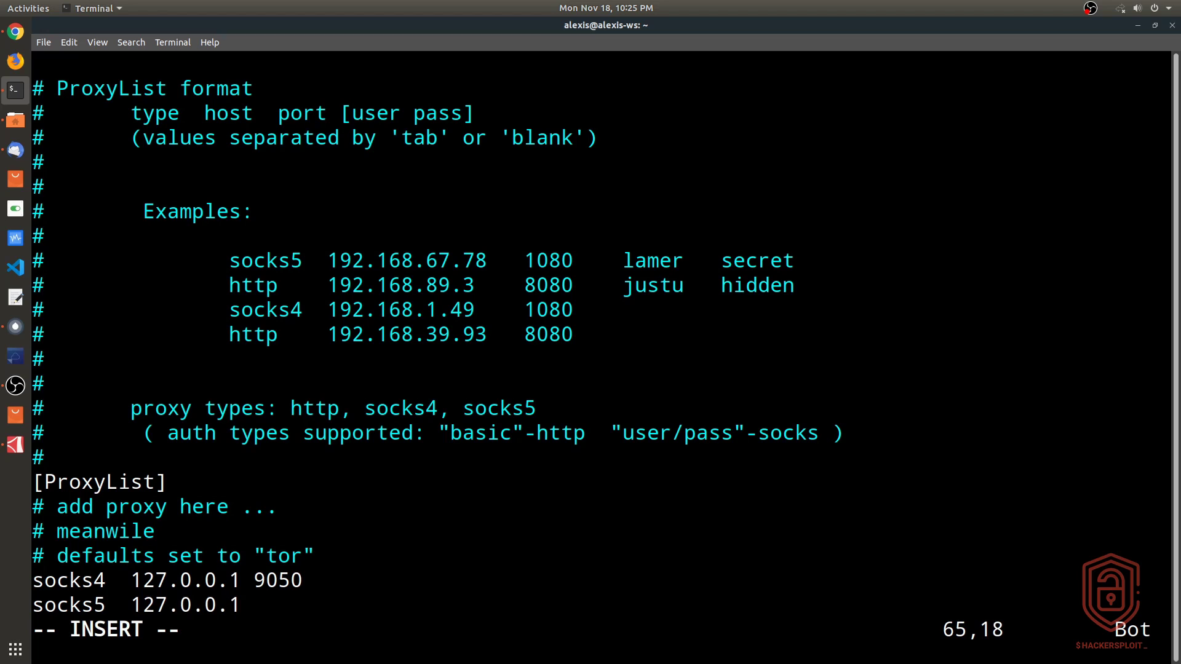
{"action": "type", "text": "9"}
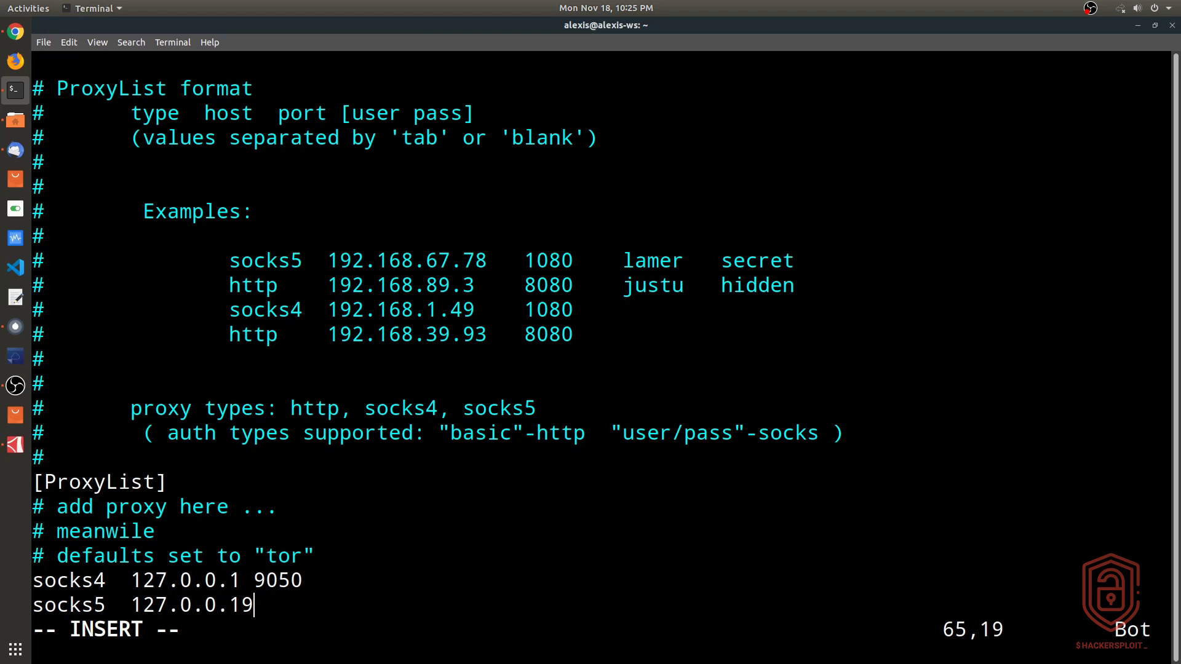
{"action": "type", "text": "9050"}
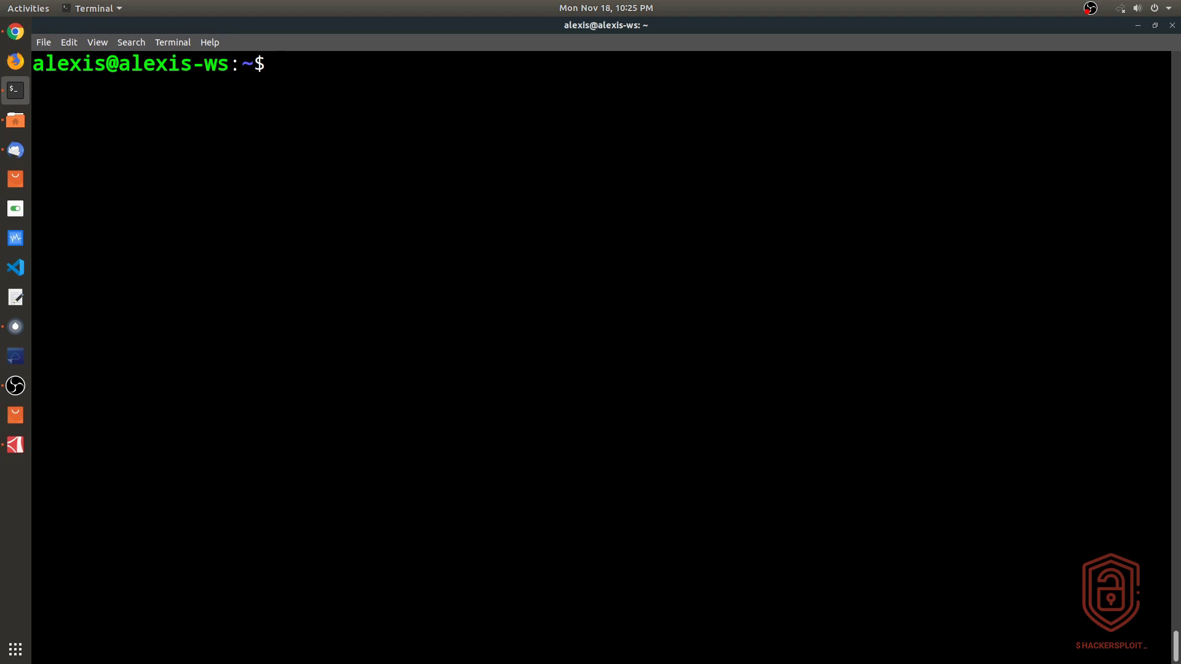
Launch Firefox through proxychains pointed at dnsleaktest.com
{"action": "type", "text": "pro"}
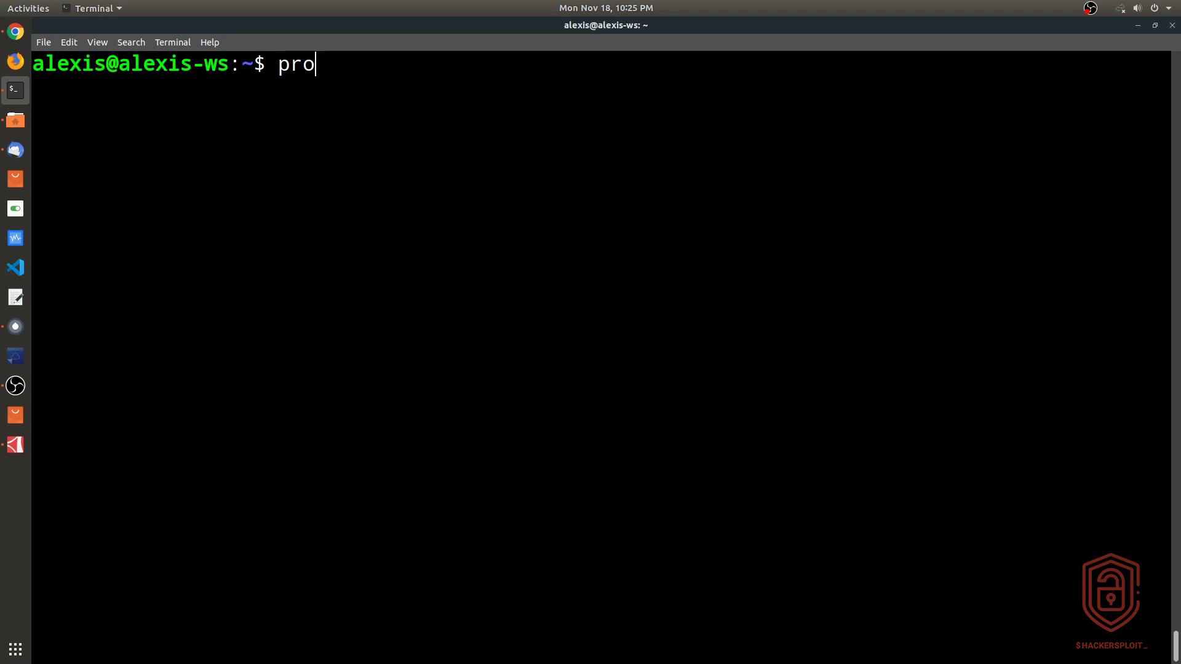
{"action": "type", "text": "xychains"}
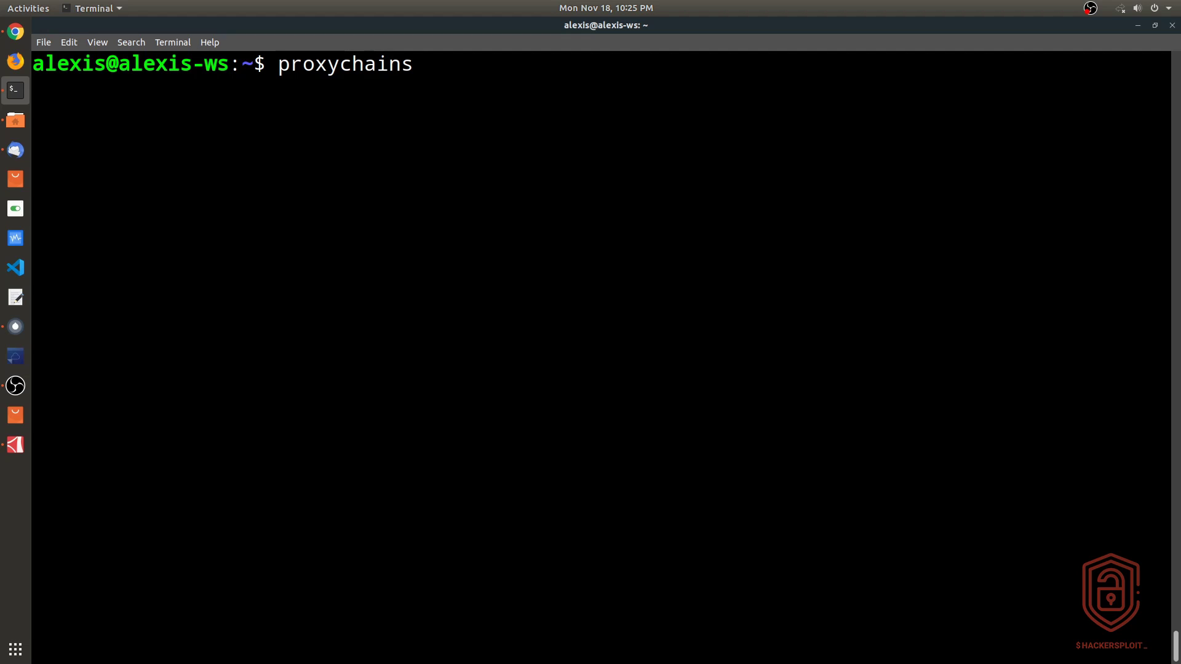
{"action": "type", "text": "firef"}
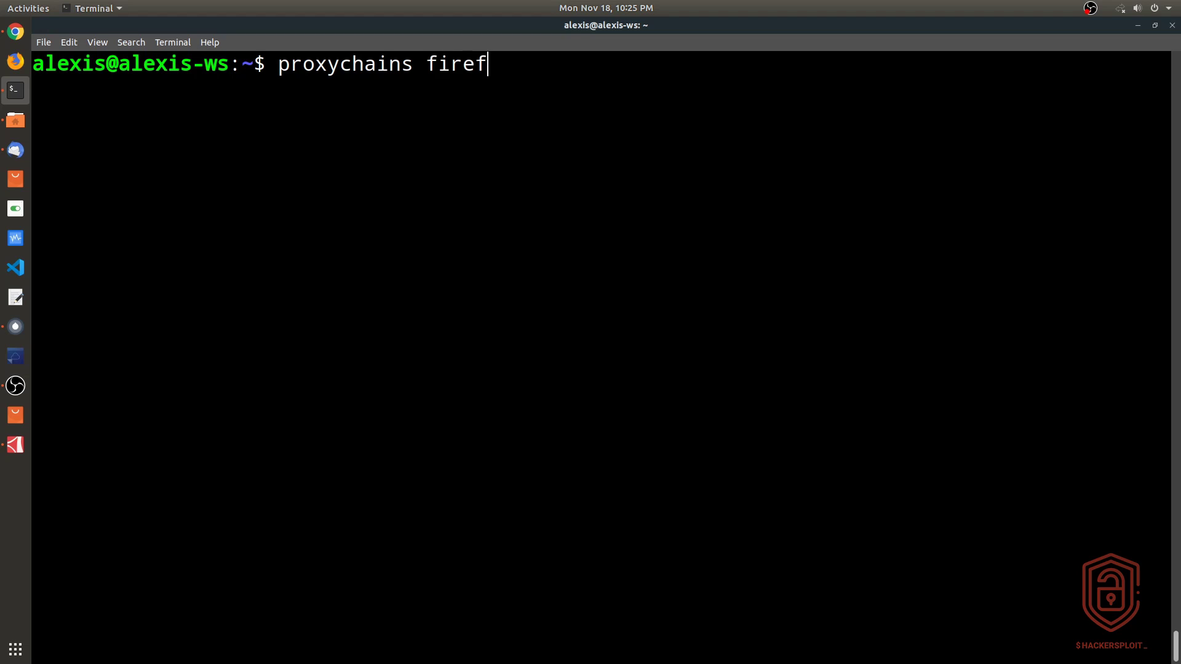
{"action": "type", "text": "ox dns"}
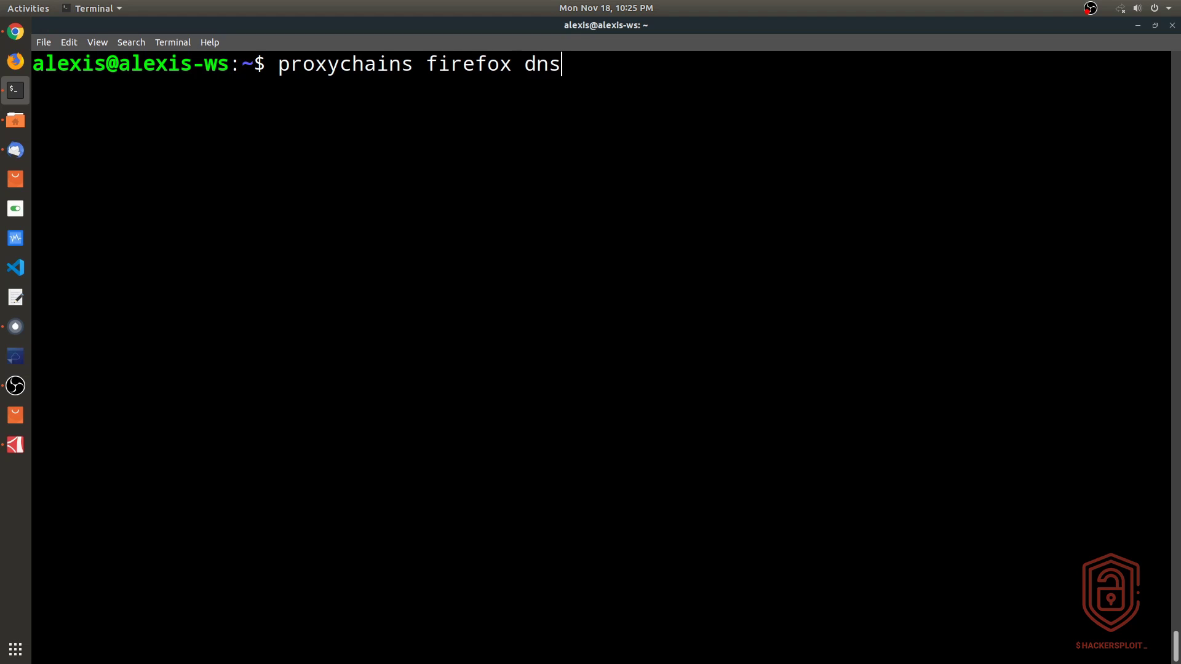
{"action": "type", "text": "leaktest"}
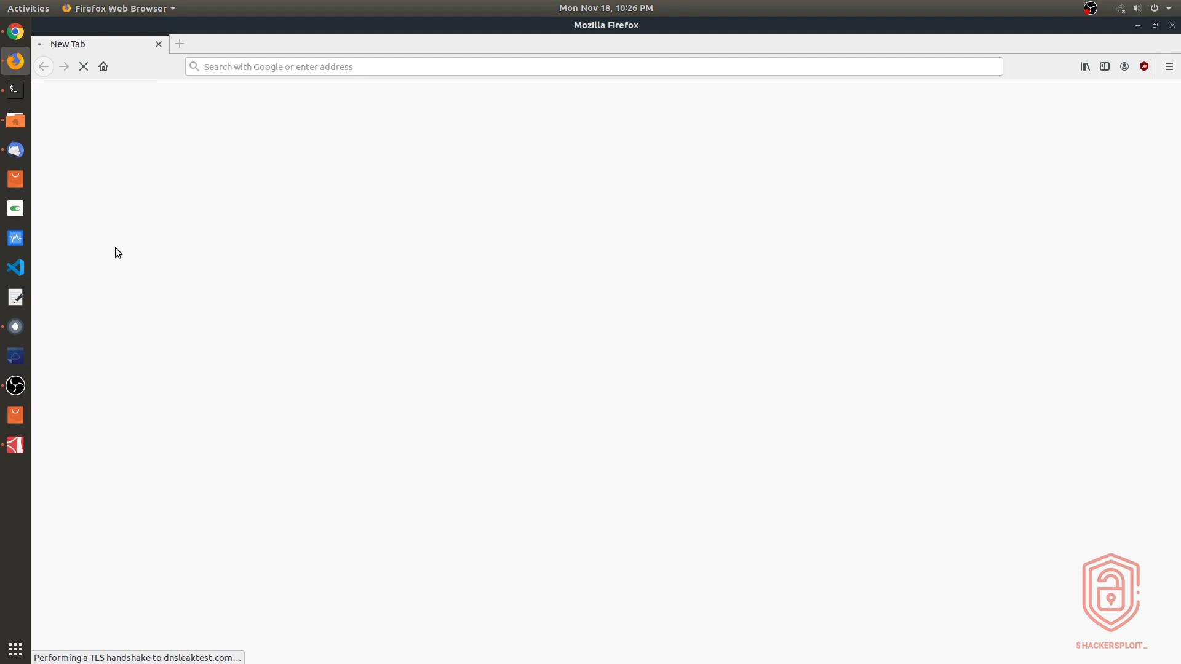
{"action": "mouse_move", "coordinate": [121, 224]}
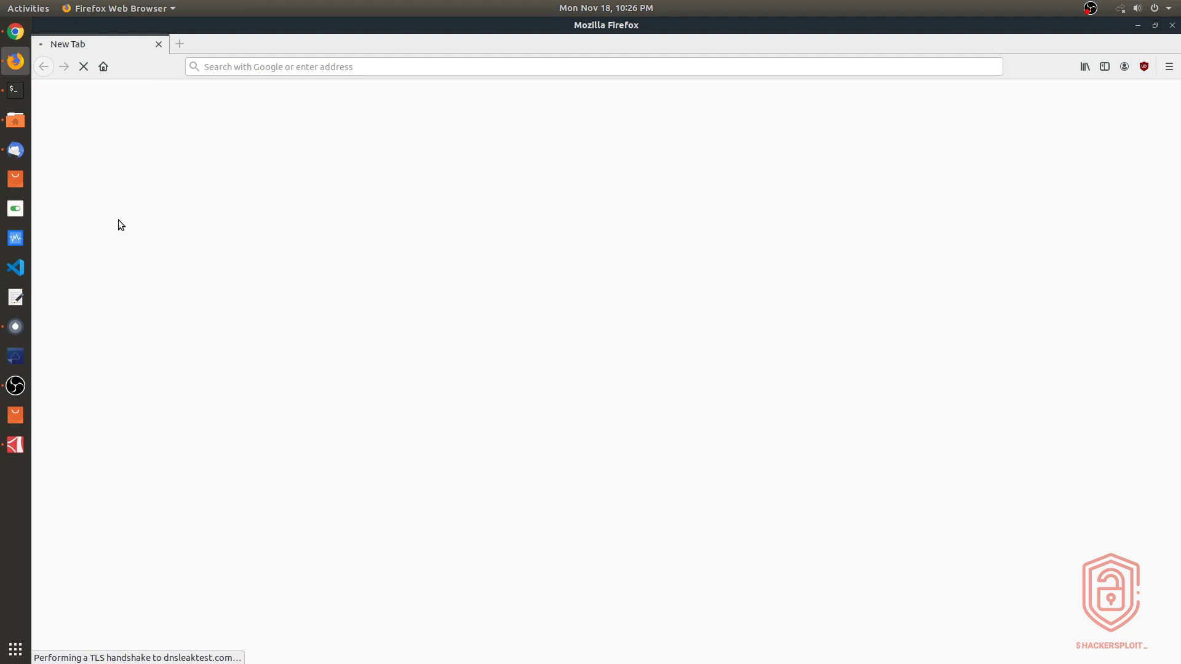
{"action": "mouse_move", "coordinate": [133, 232]}
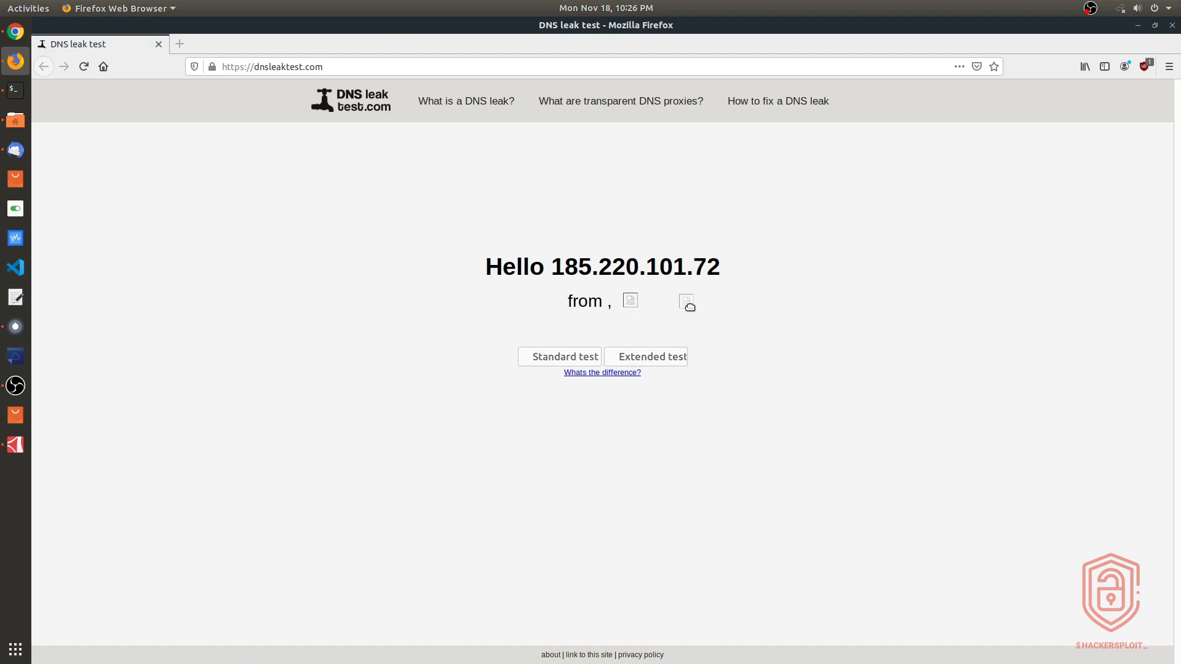
Run the Standard DNS leak test and wait for the Frankfurt Level 3 server results
{"action": "left_click", "coordinate": [559, 356]}
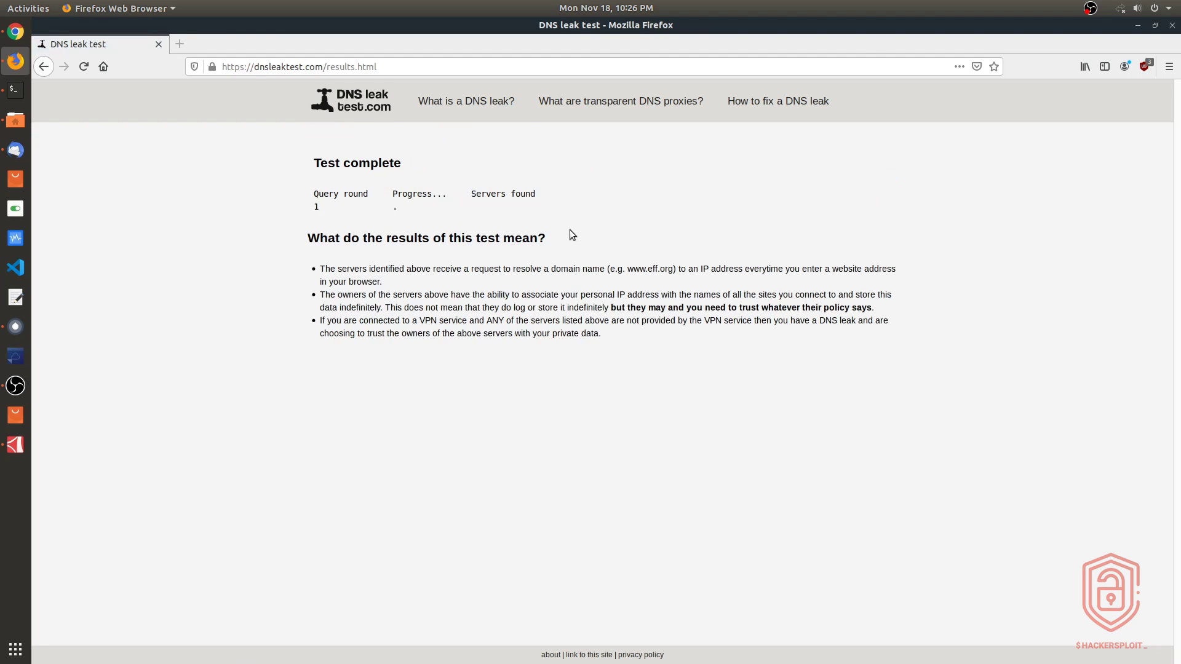
{"action": "mouse_move", "coordinate": [570, 246]}
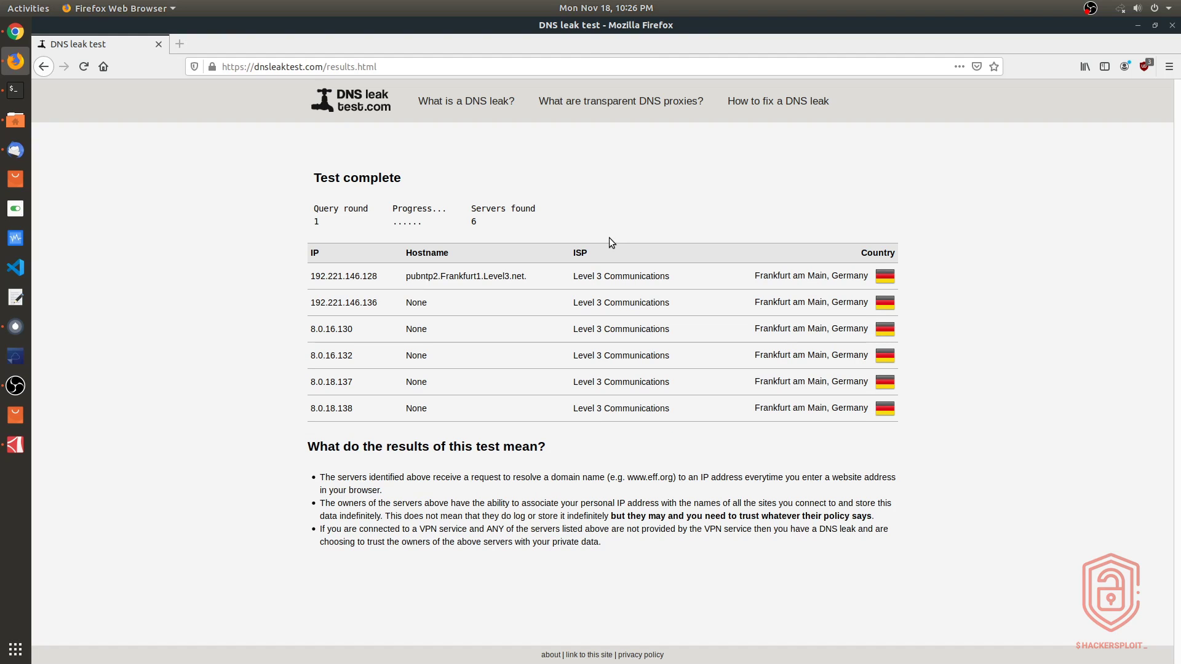
{"action": "mouse_move", "coordinate": [403, 308]}
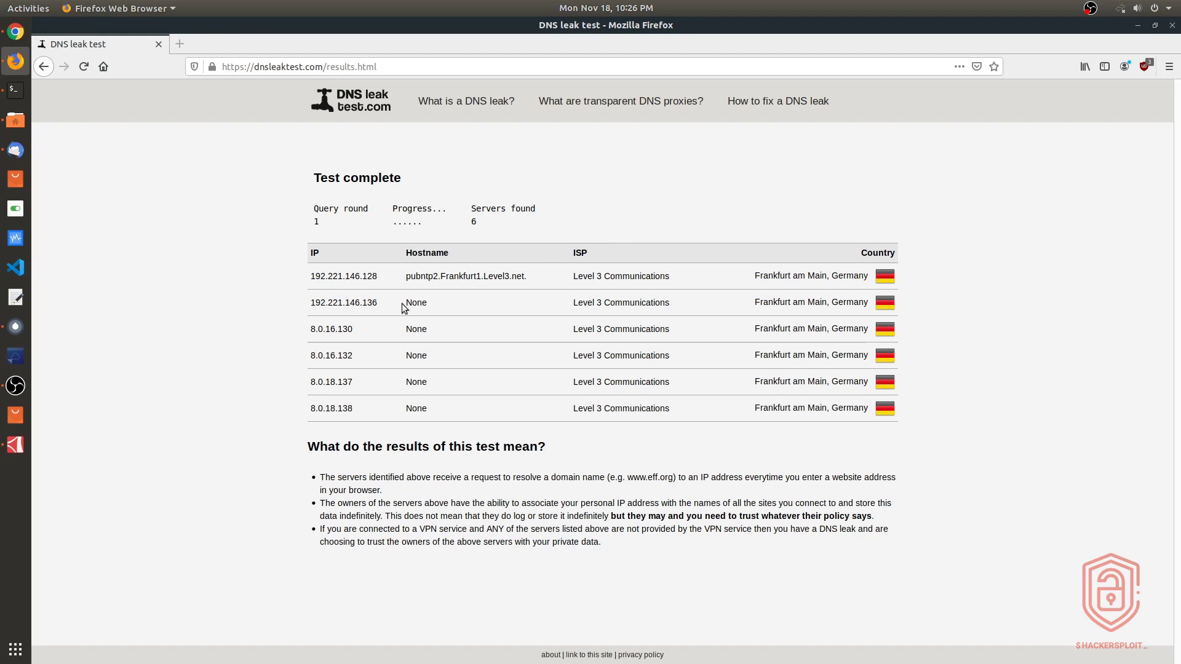
{"action": "mouse_move", "coordinate": [504, 276]}
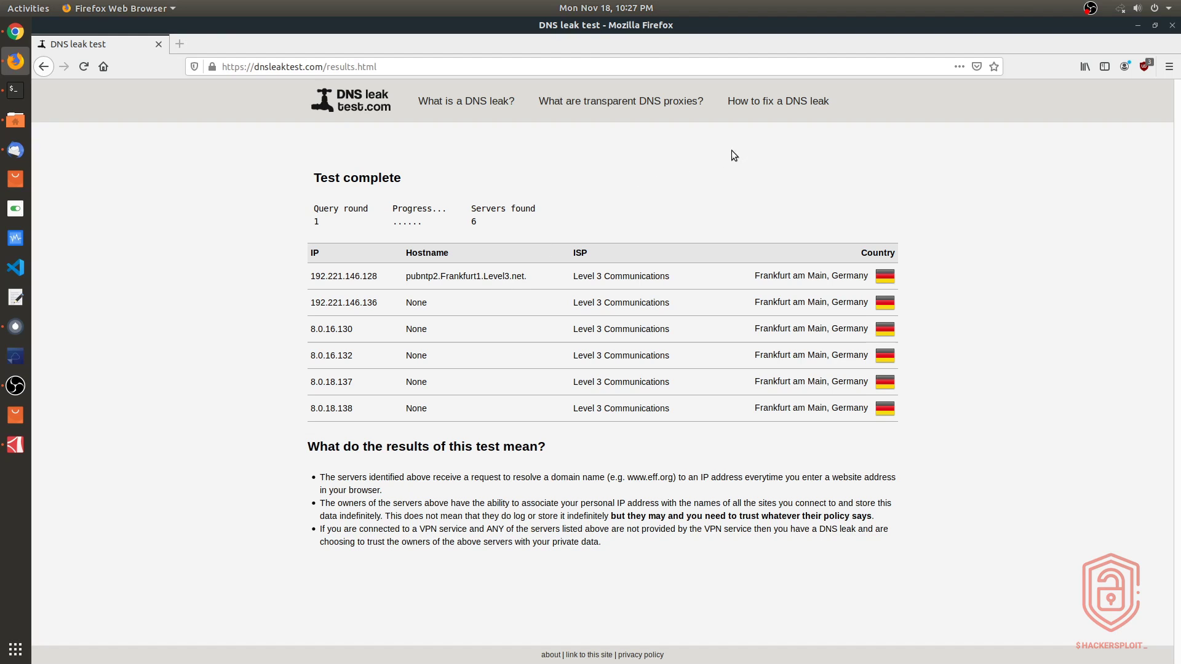
{"action": "mouse_move", "coordinate": [1113, 31]}
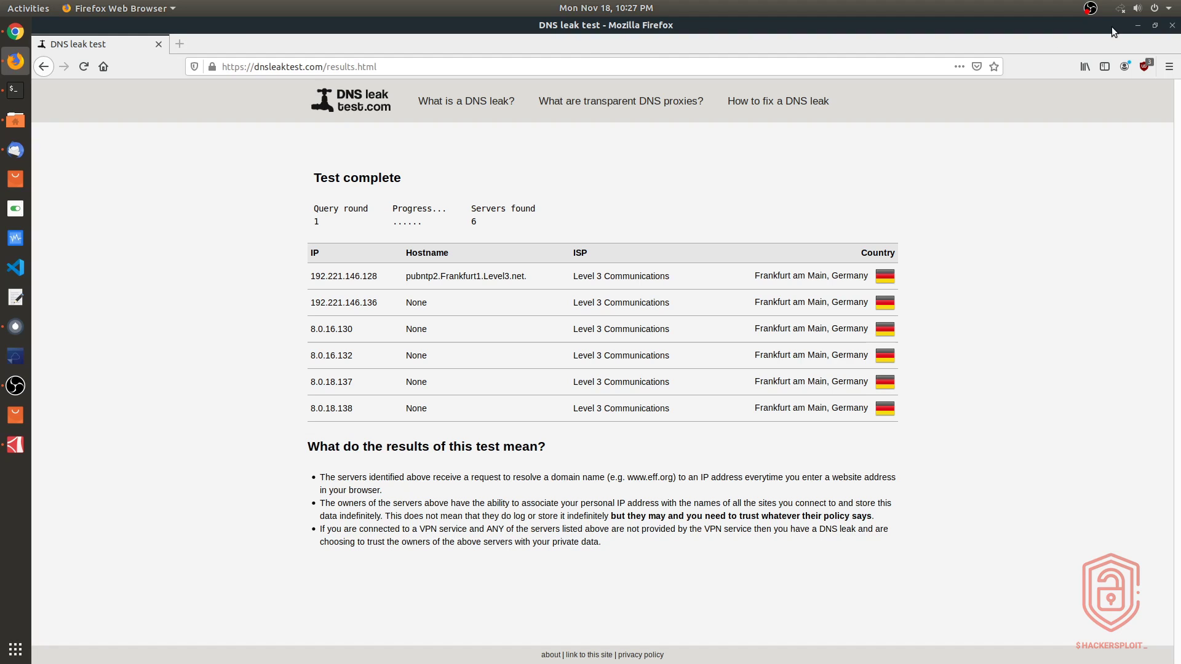